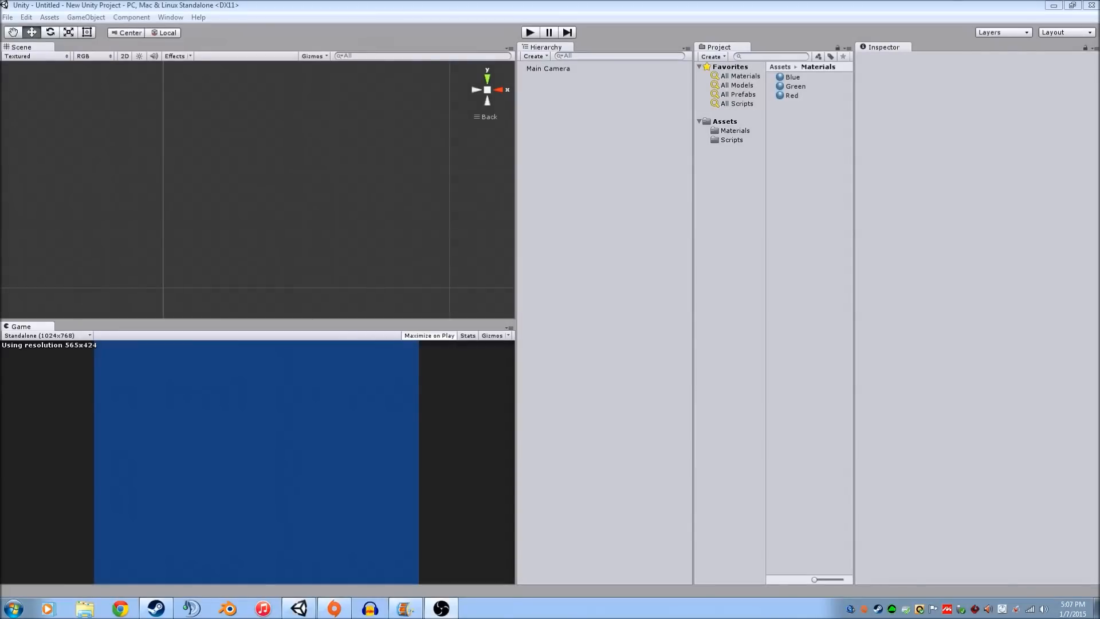
mouse_move(764, 305)
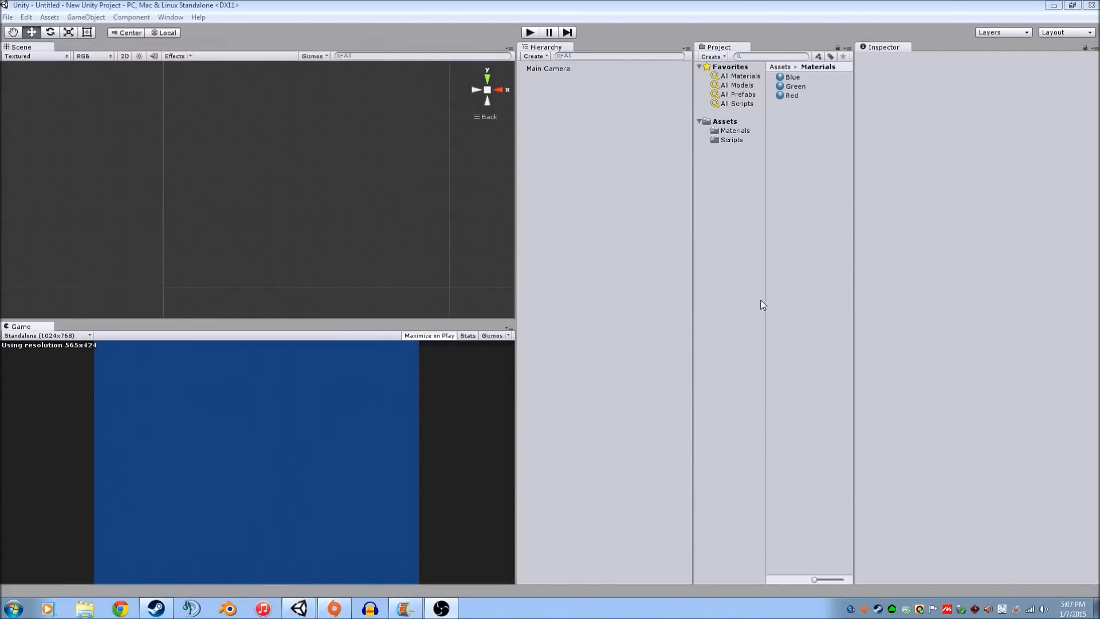
mouse_move(522, 214)
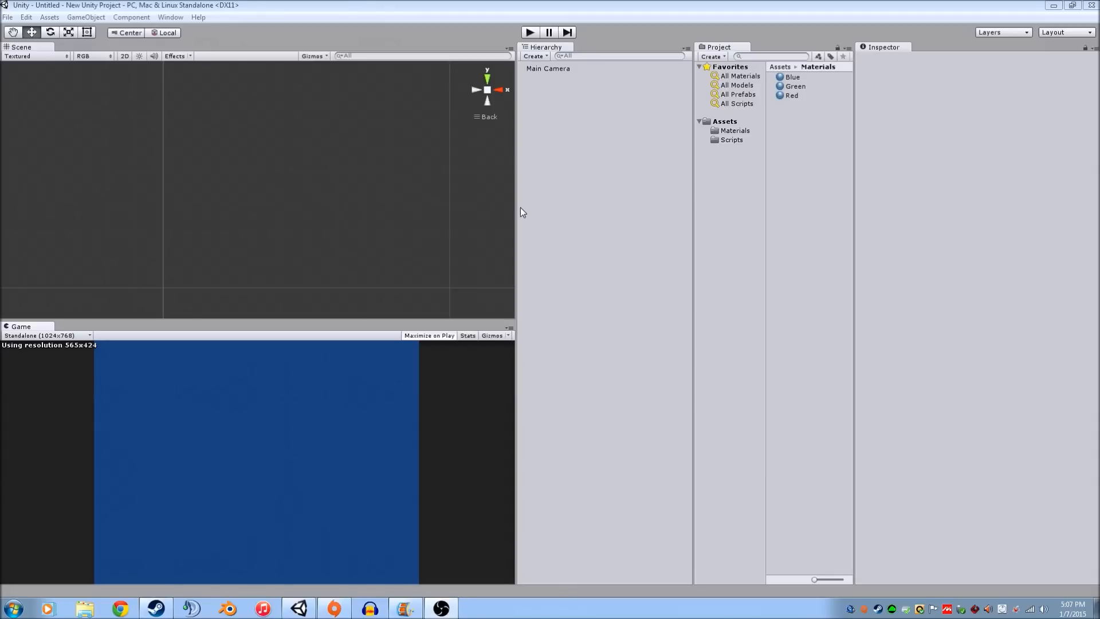
mouse_move(570, 87)
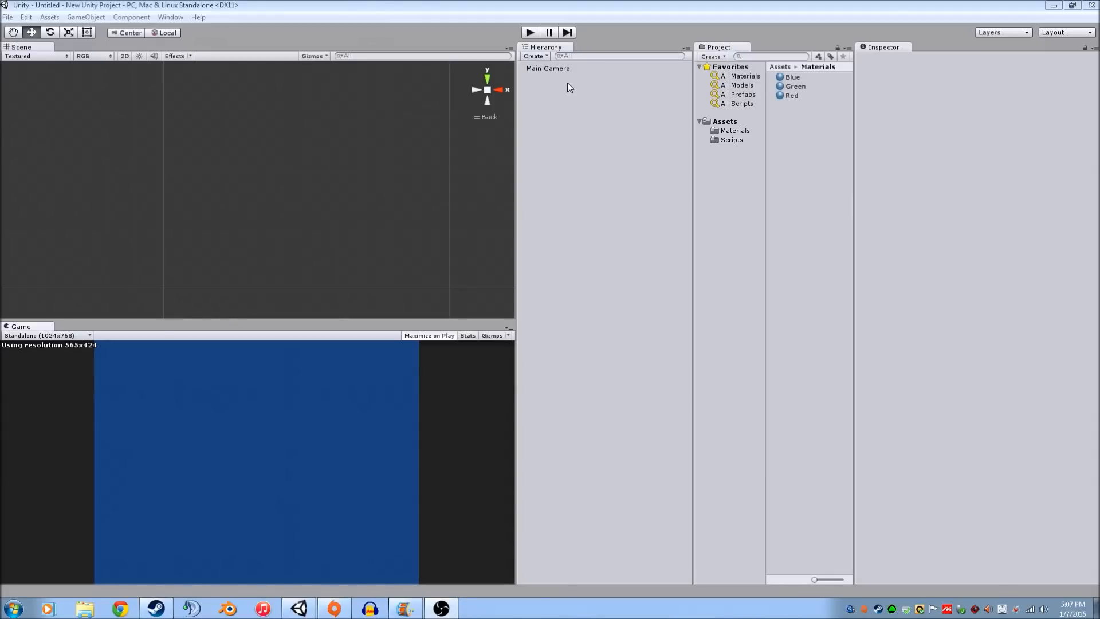
Add a UI Button to the scene and drag it toward the canvas centre.
left_click(533, 56)
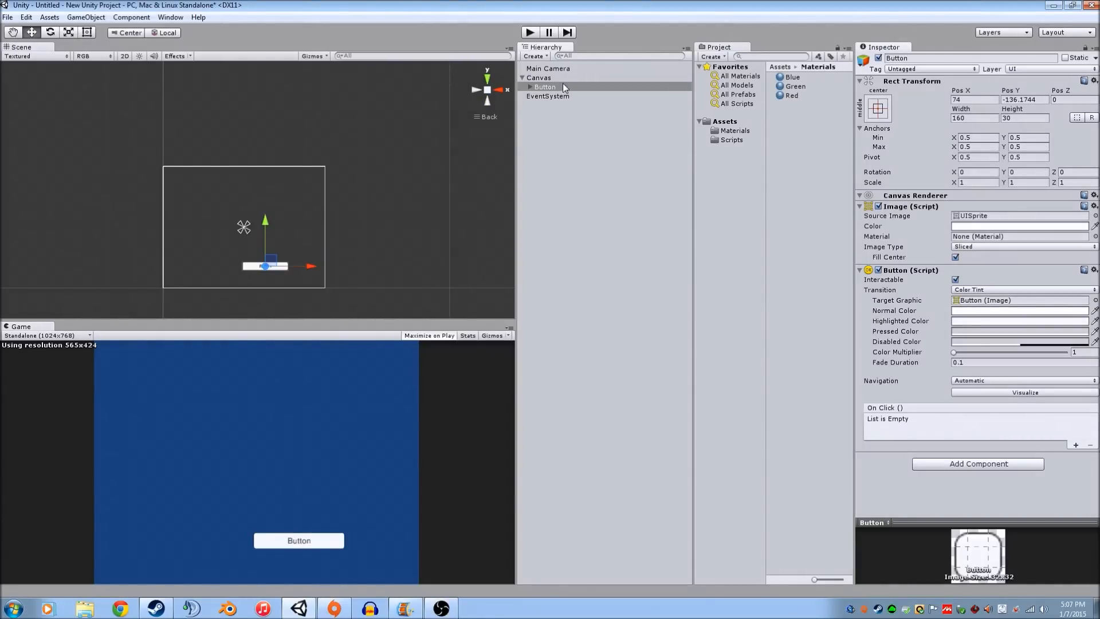
mouse_move(384, 226)
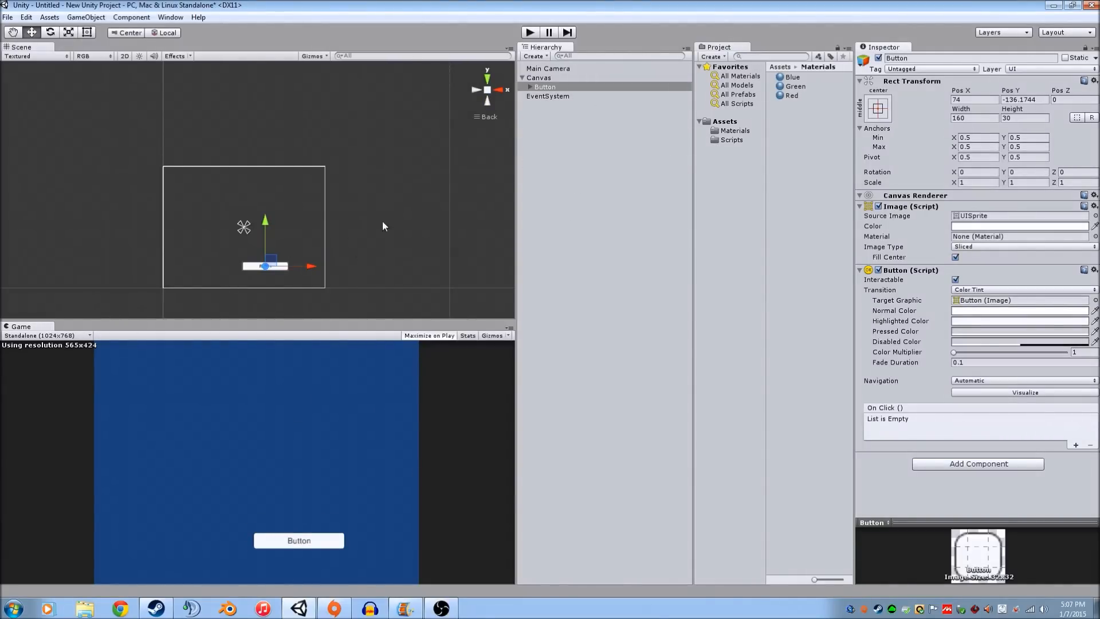
left_click_drag(265, 265, 251, 229)
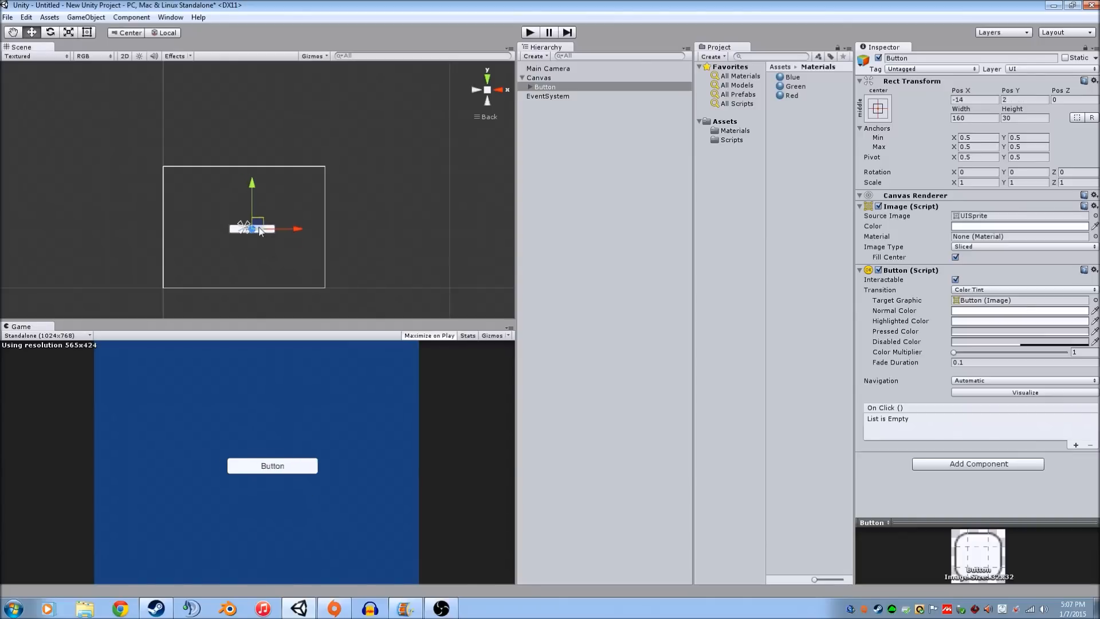
left_click_drag(251, 196, 240, 176)
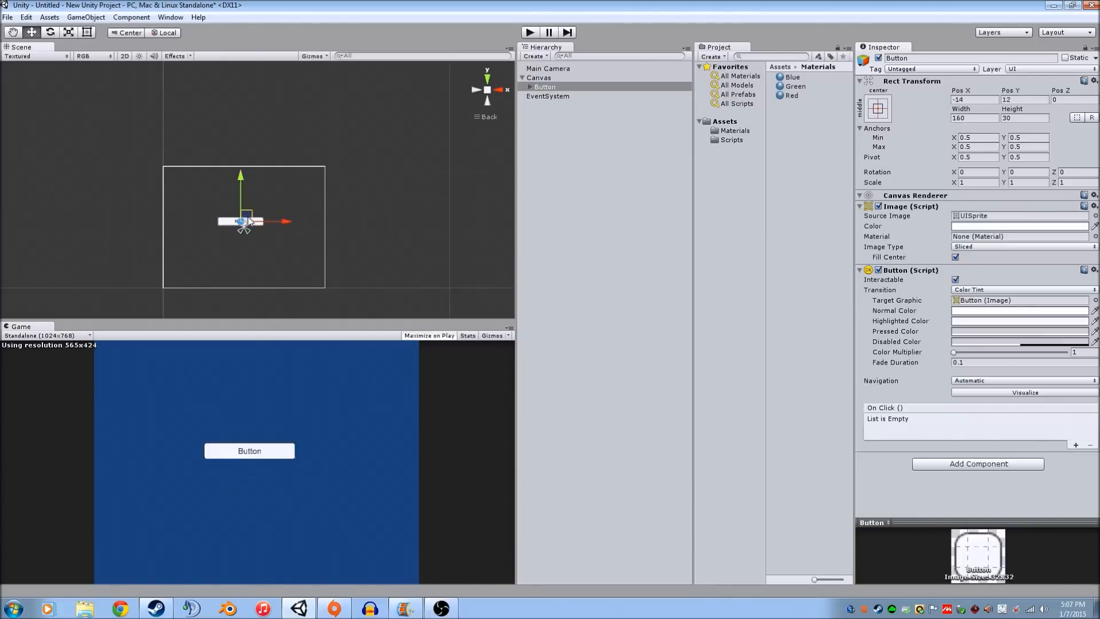
left_click_drag(245, 221, 252, 229)
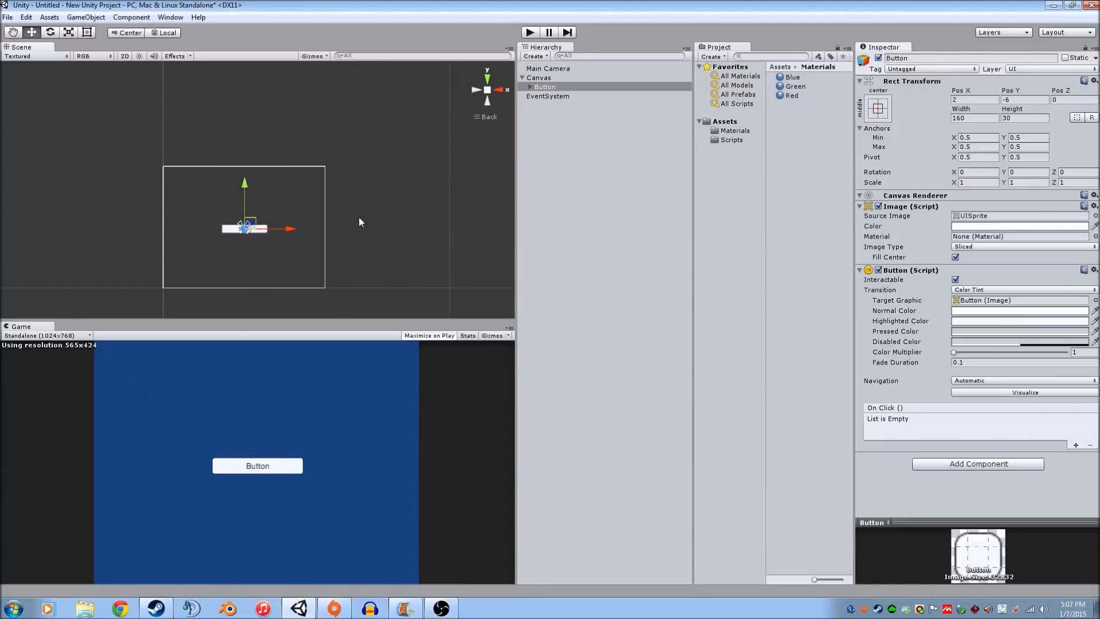
Zero the button's Rect Transform Pos X and Pos Y, checking it in a 3:2 Game view.
left_click(974, 98)
type("0")
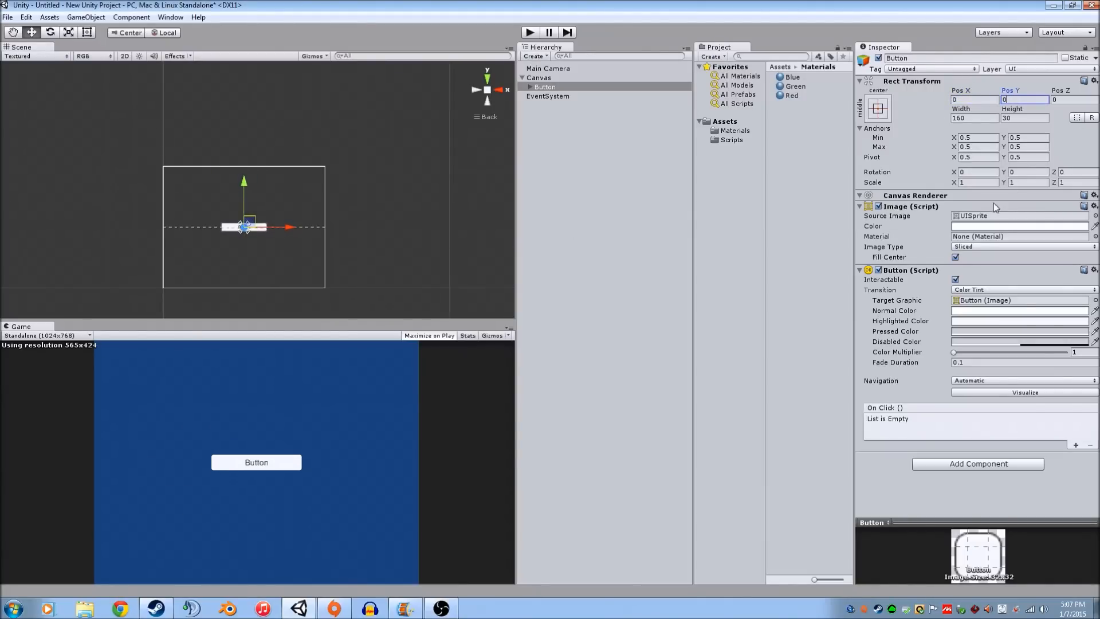
left_click(877, 108)
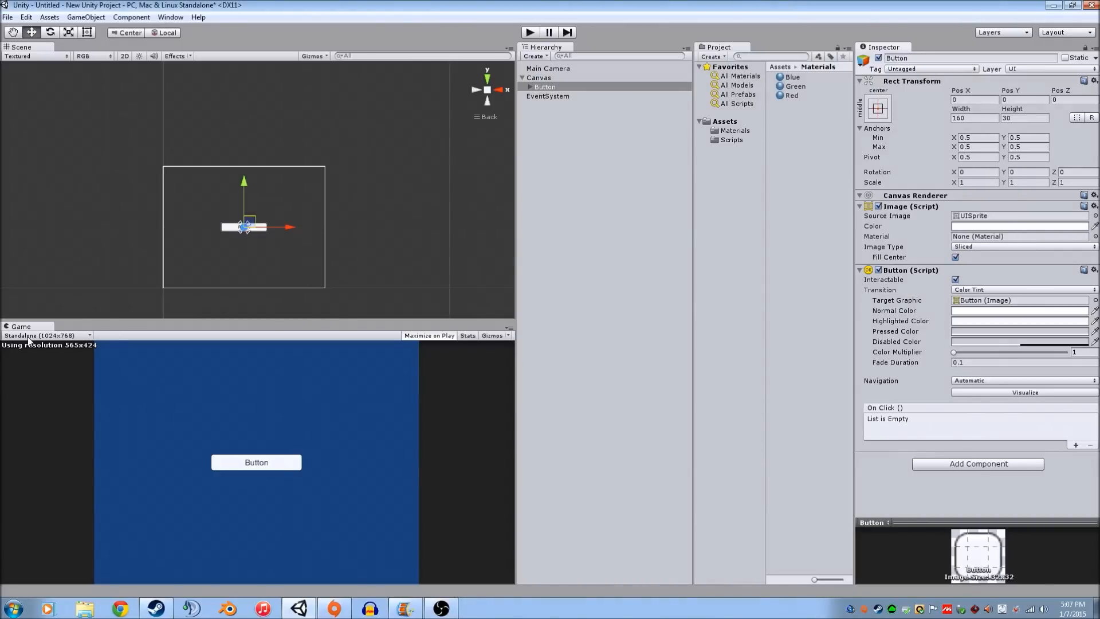
left_click(48, 336)
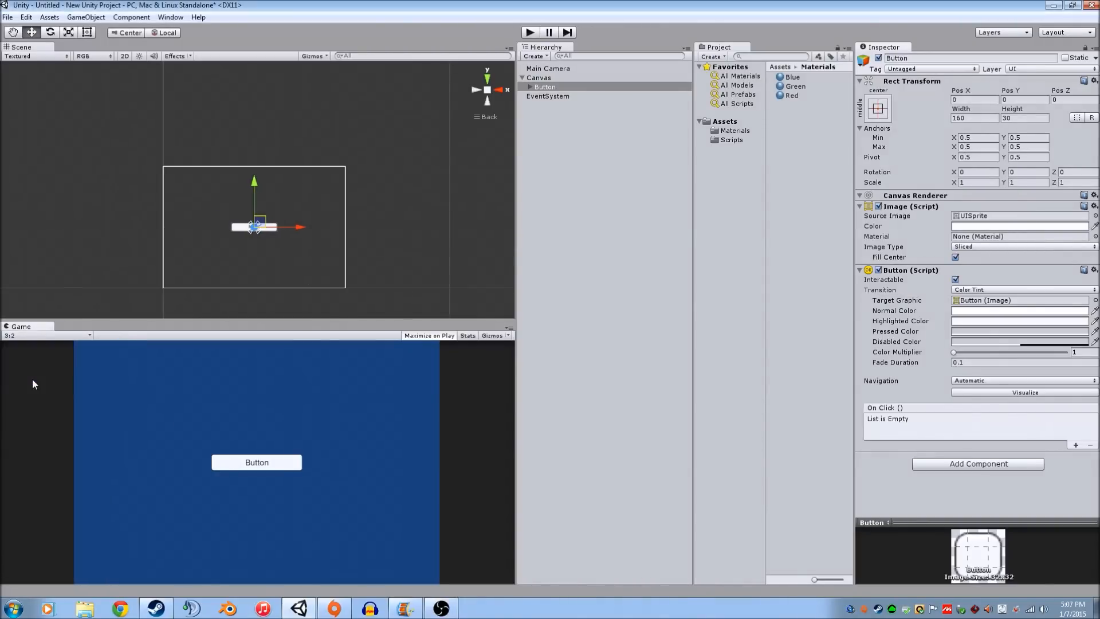
left_click(46, 335)
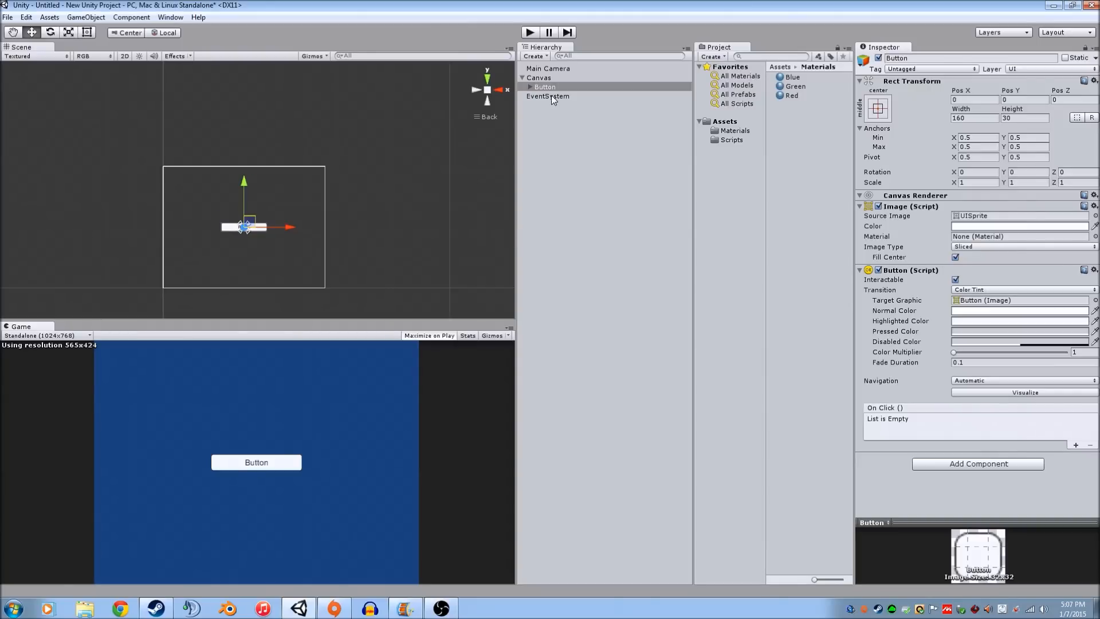
mouse_move(570, 93)
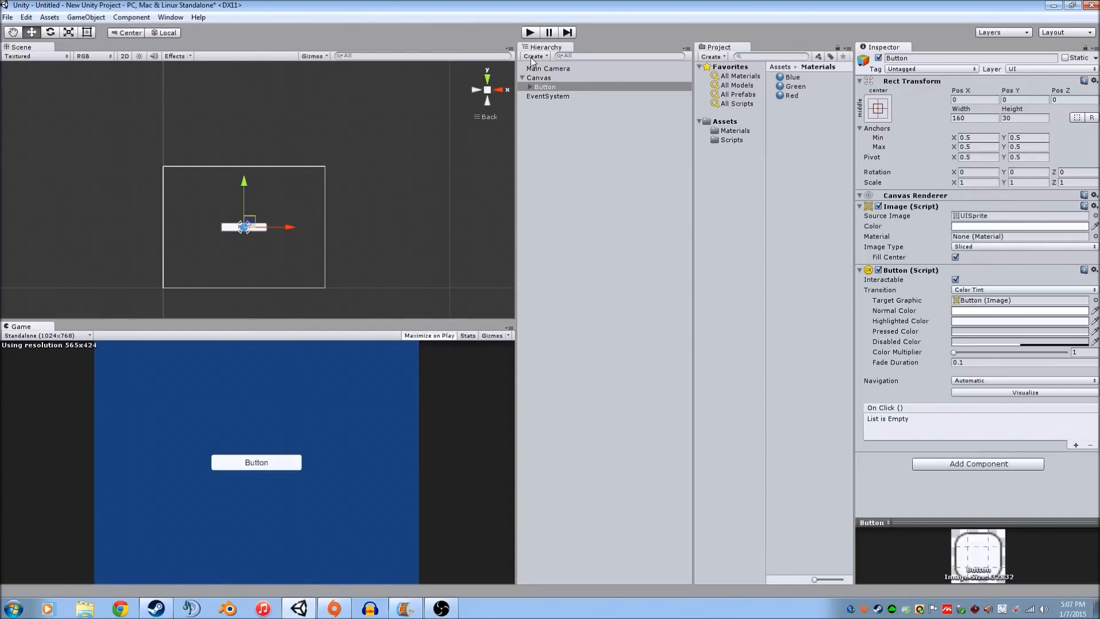
Duplicate the button with Ctrl+D, naming them Button1 and Button2.
left_click(533, 56)
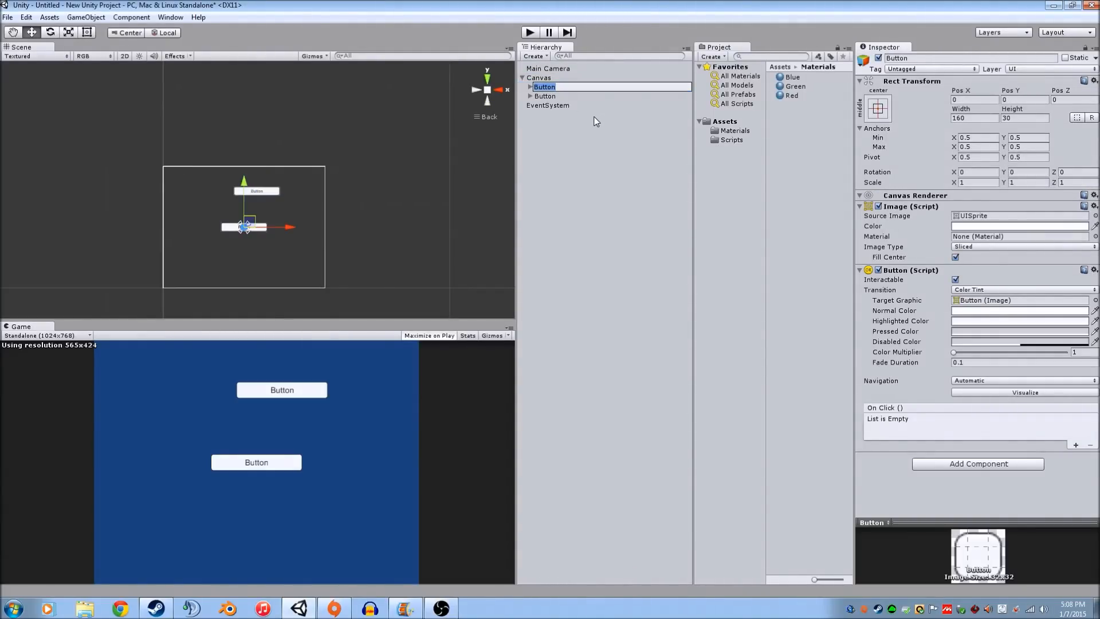
left_click(544, 97)
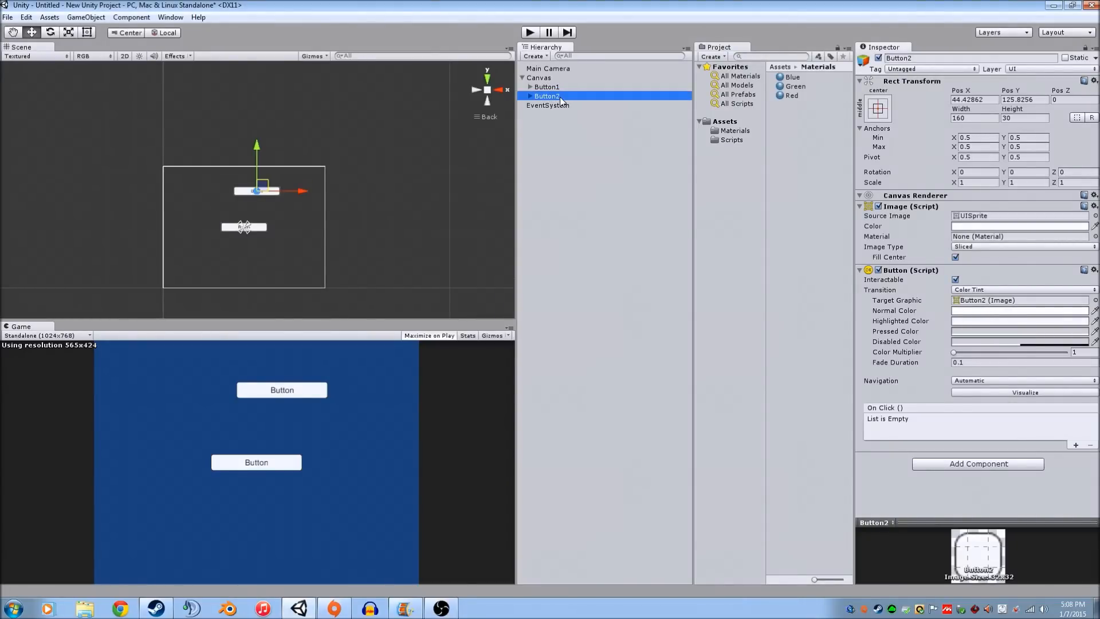
Set Button1's Text child to 'Red' and Button2's Text child to 'Blue'.
left_click(547, 86)
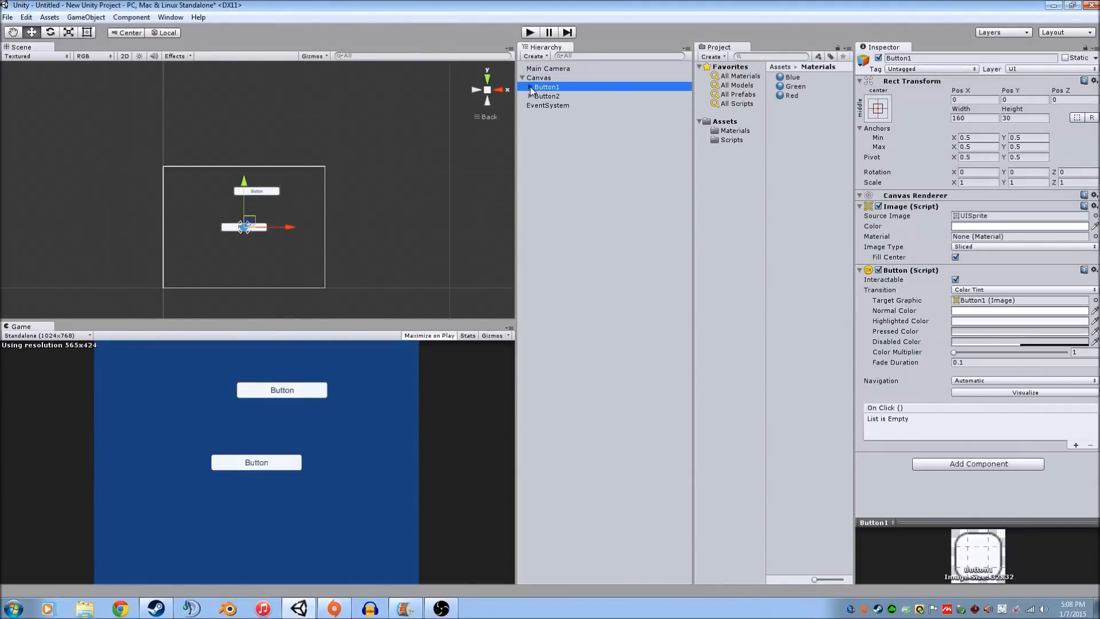
left_click(549, 97)
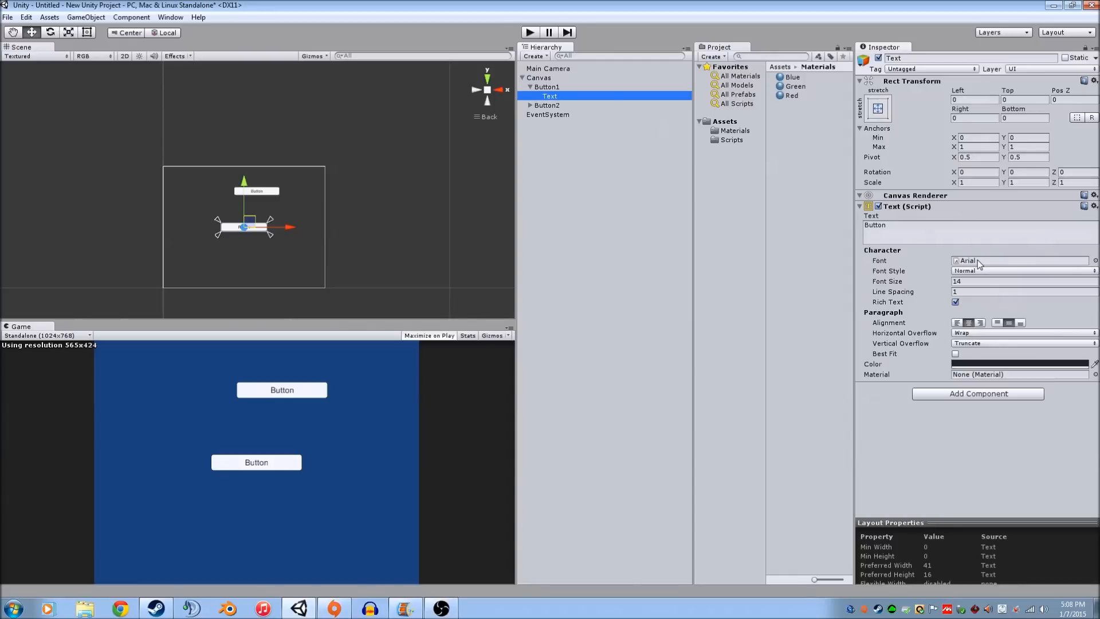
type("Red")
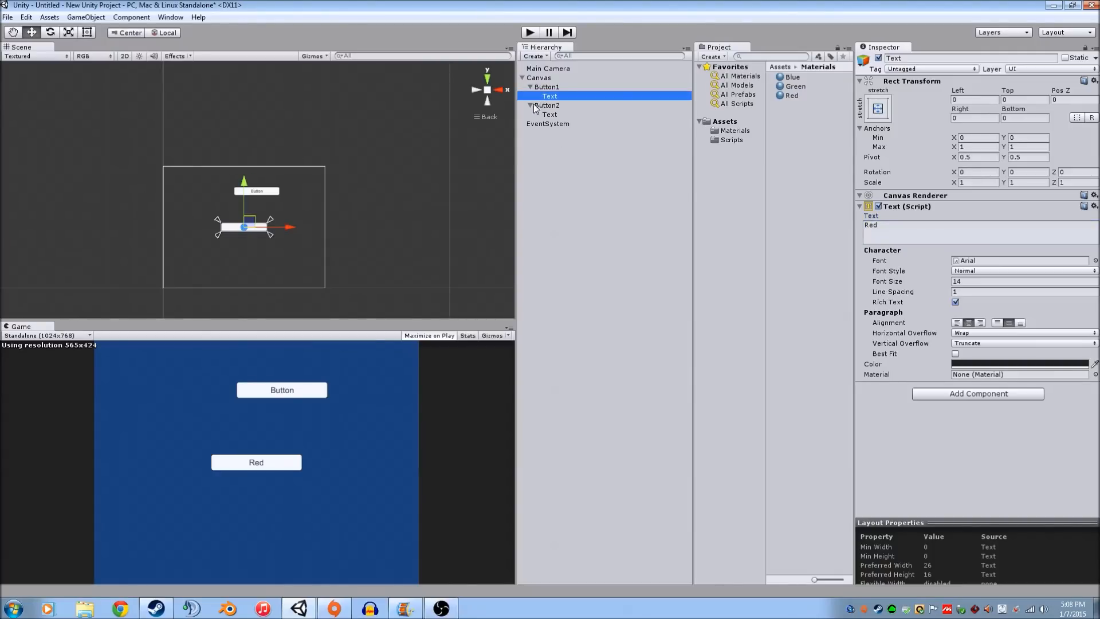
left_click(549, 96)
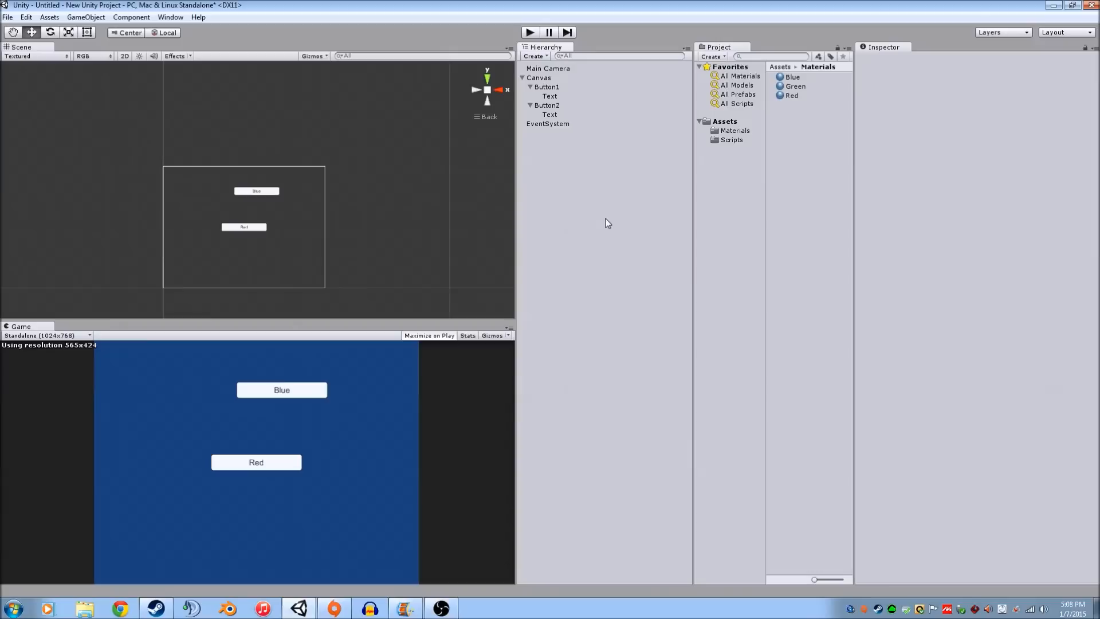
Add a 3D Cube via the GameObject menu, then select the Canvas.
left_click(533, 56)
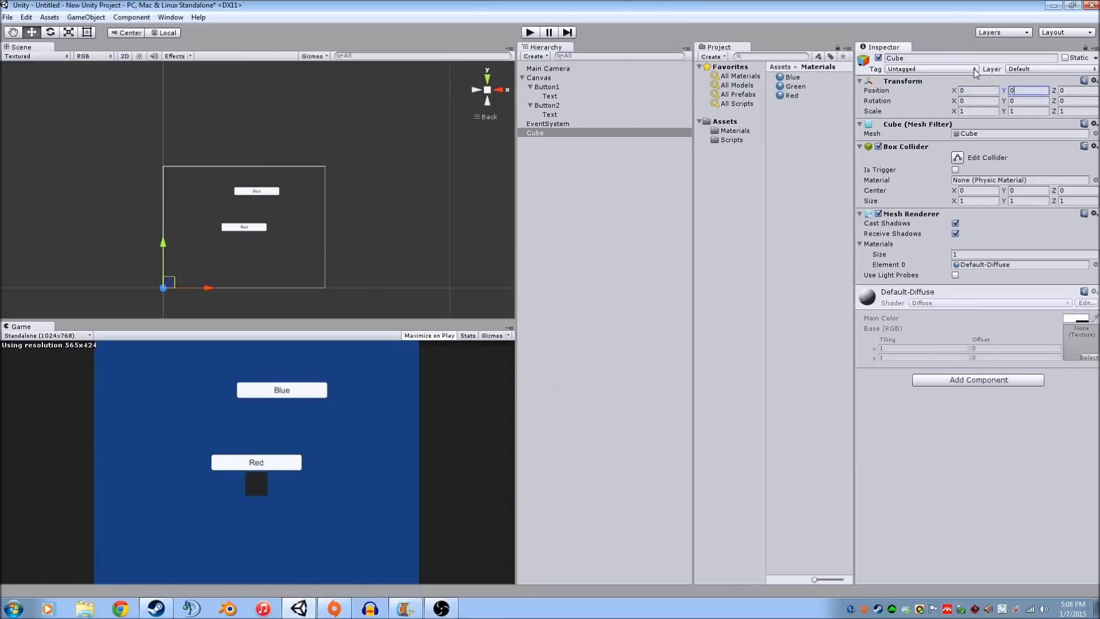
mouse_move(343, 205)
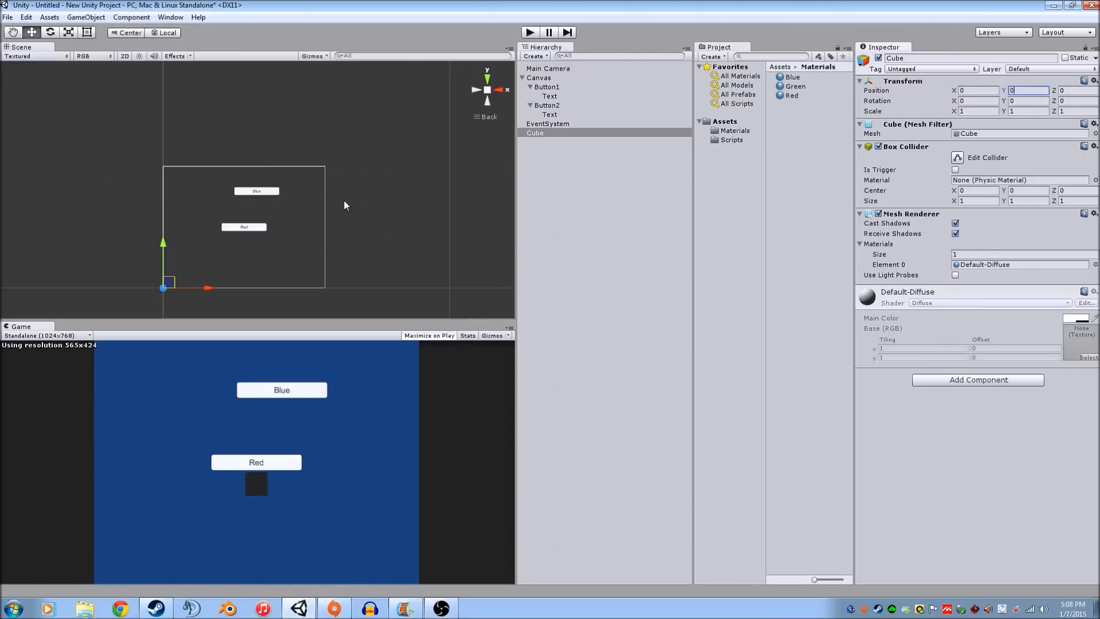
left_click(540, 77)
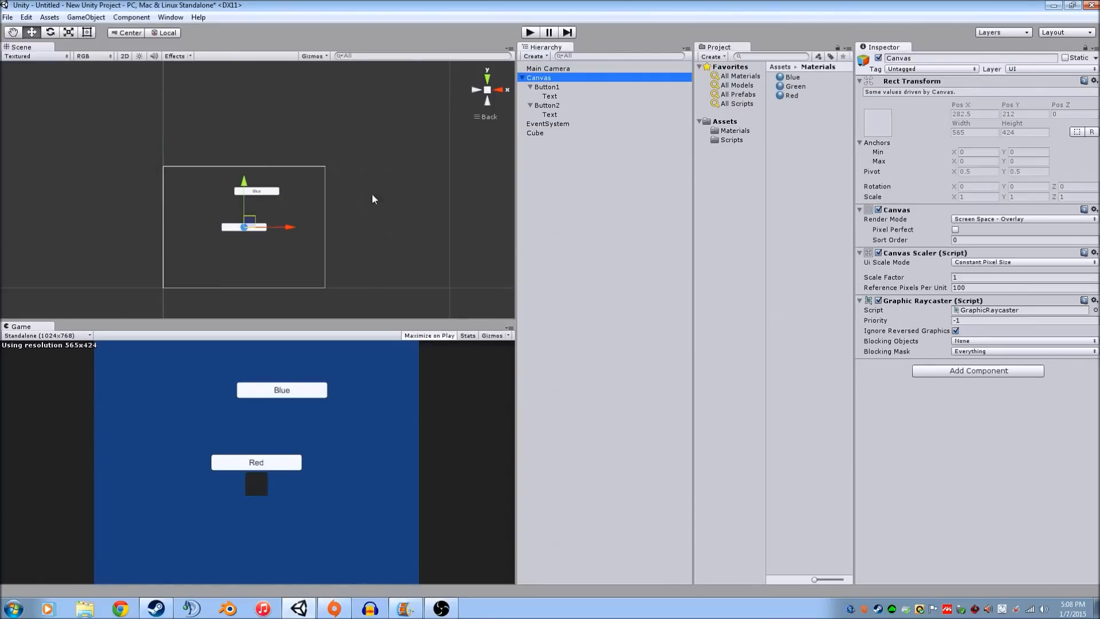
Set Button1's Pos Y to 100 and Button2's to -100, then select Button1 for its Inspector.
left_click(547, 86)
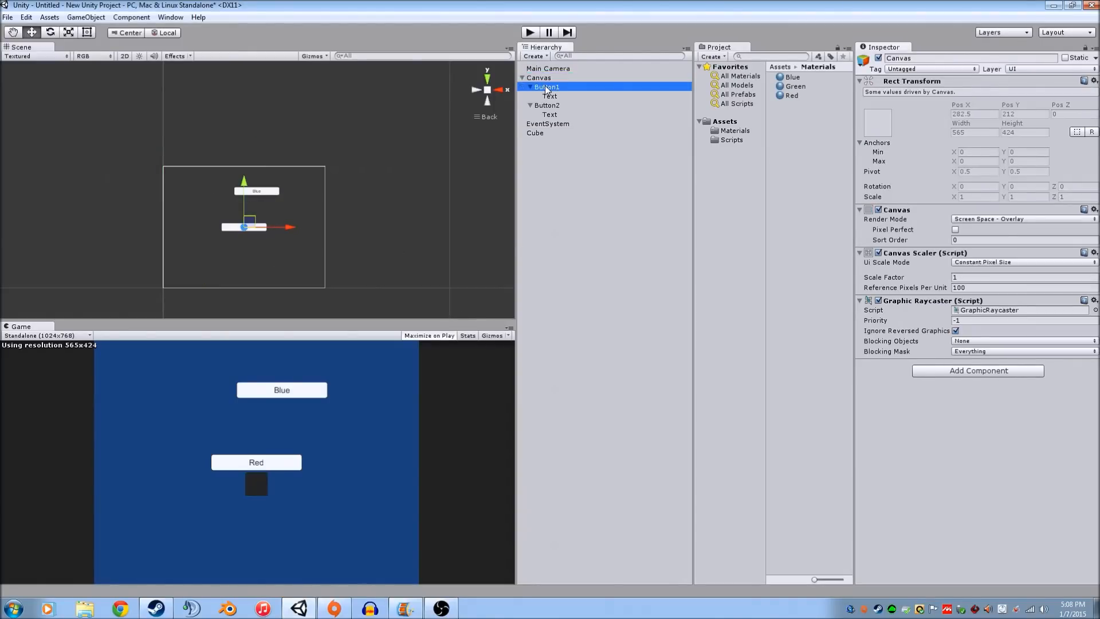
left_click(546, 86)
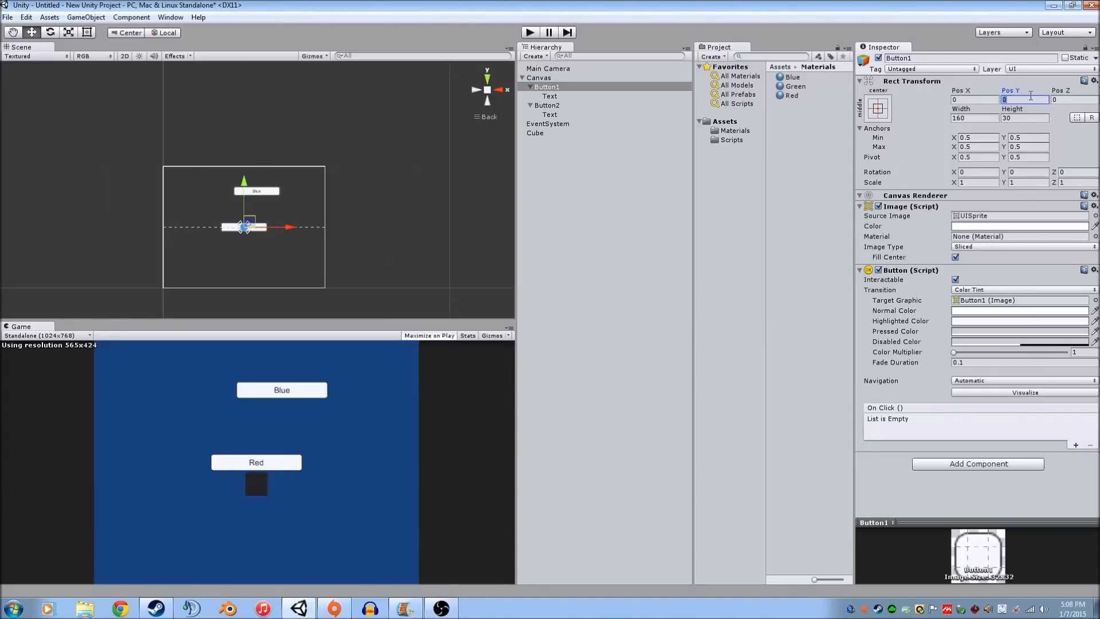
type("100")
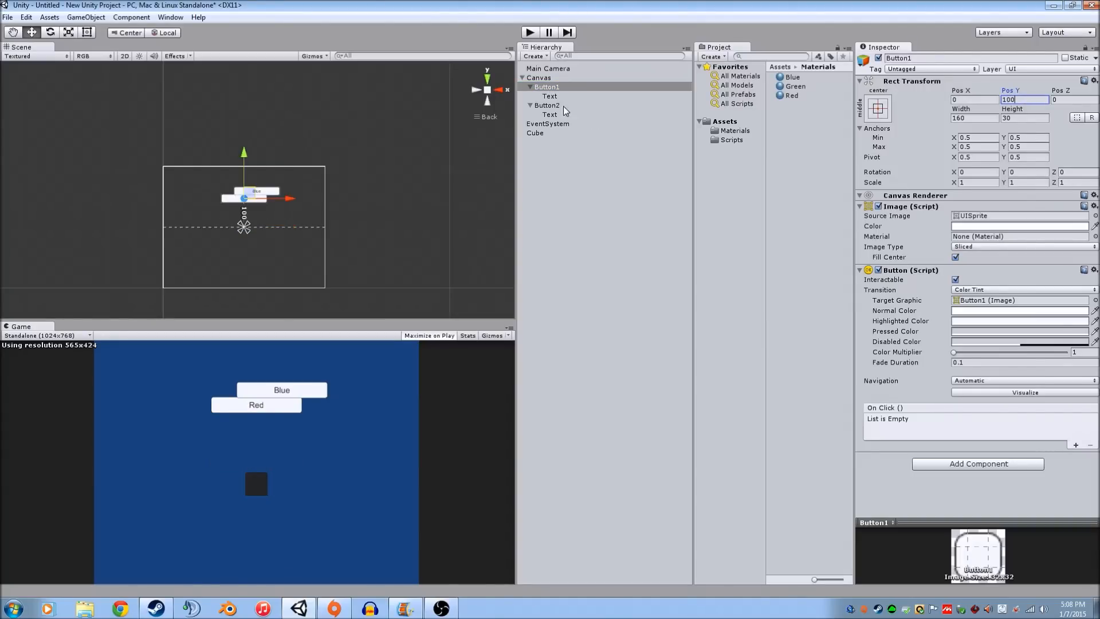
left_click(548, 106)
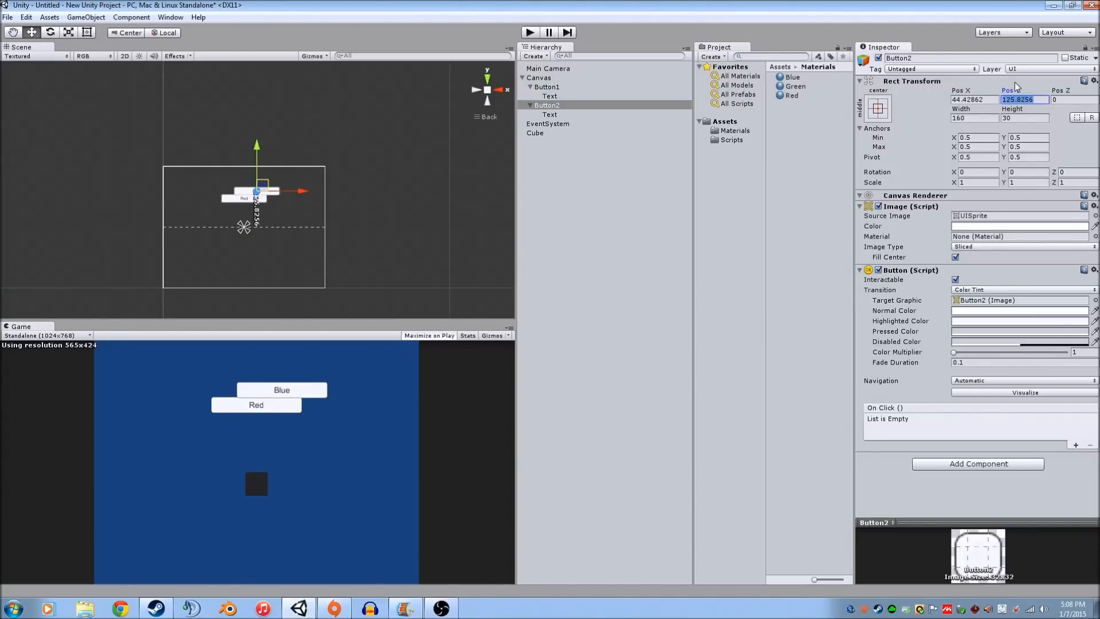
type("-100")
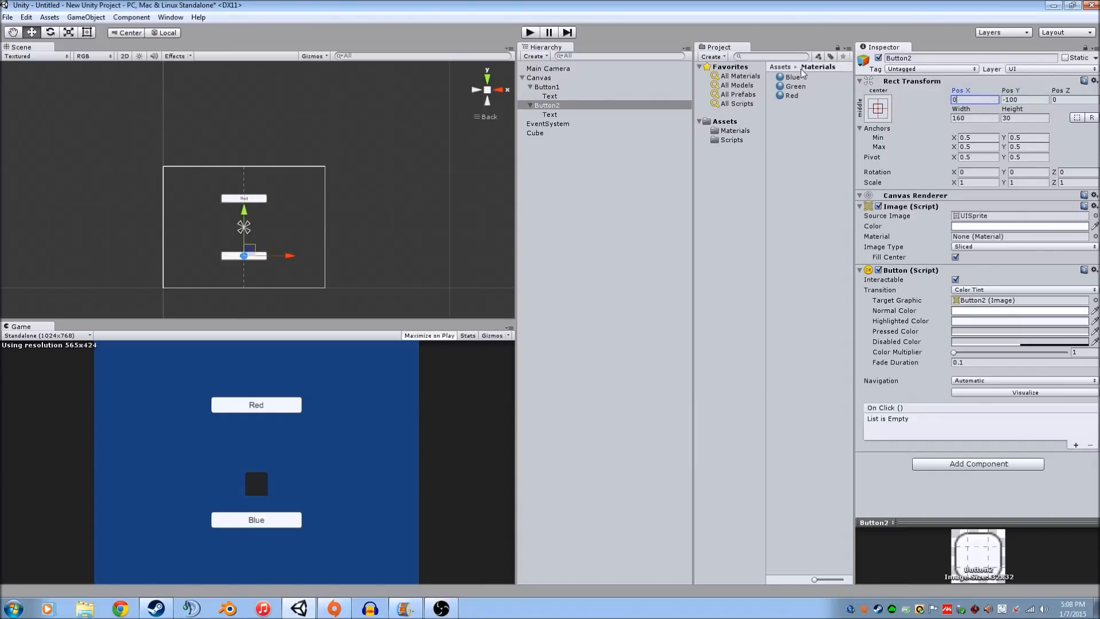
left_click(547, 86)
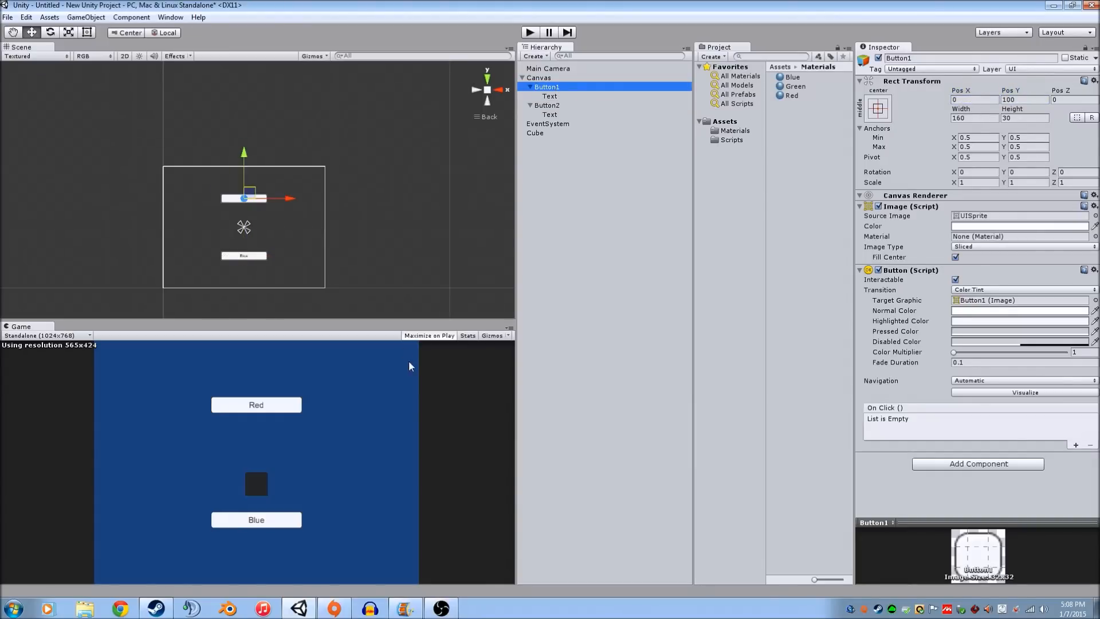
mouse_move(522, 294)
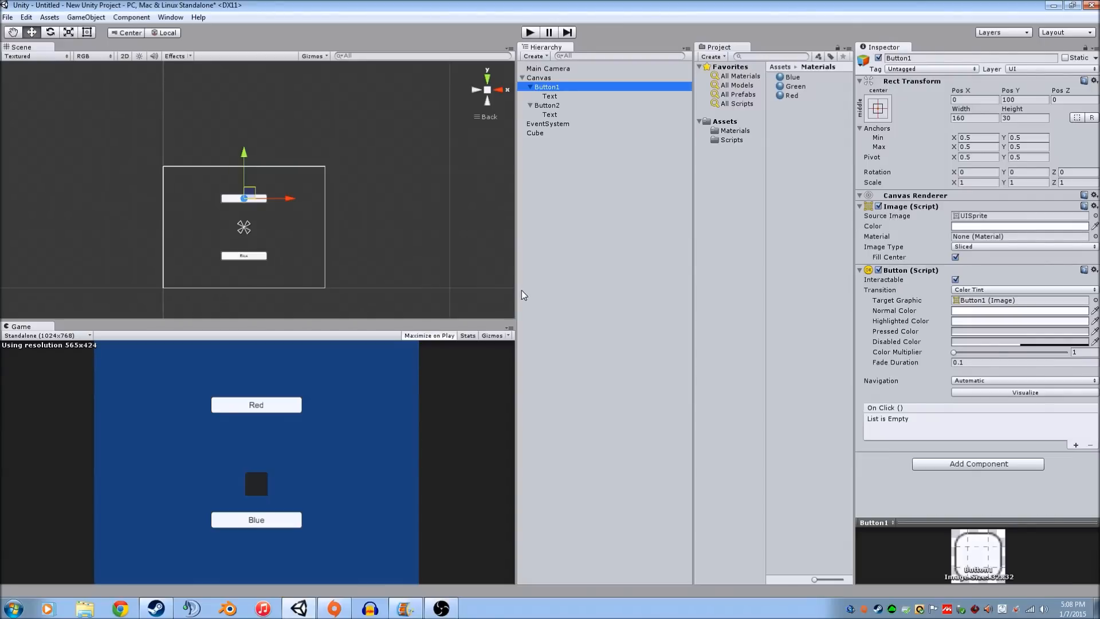
mouse_move(528, 55)
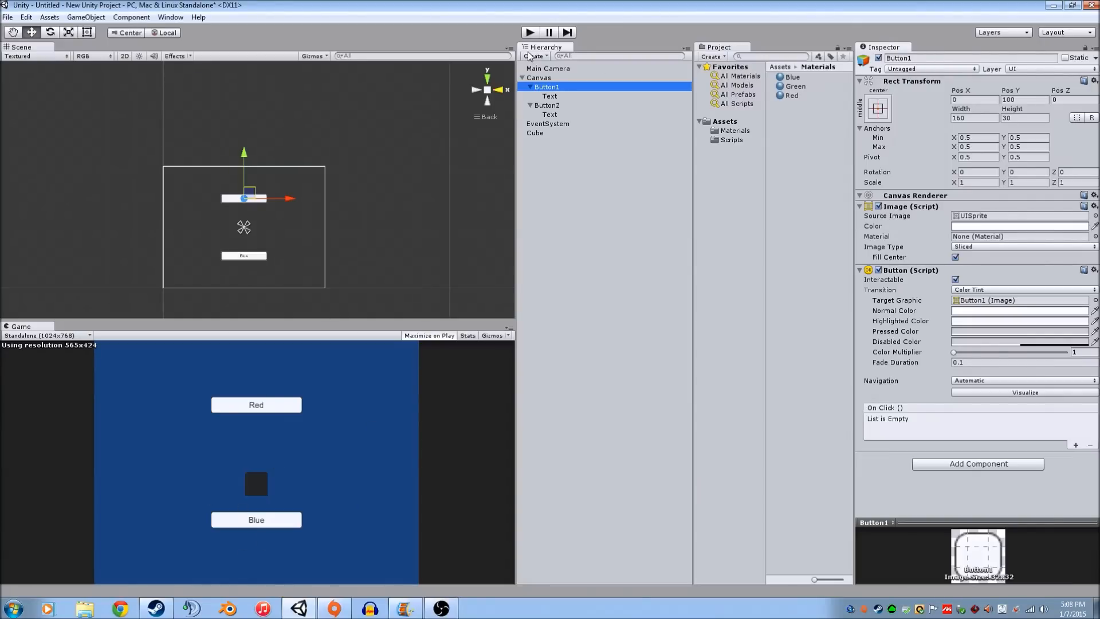
Create a Point Light and move it near the canvas's lower-left corner.
left_click(536, 56)
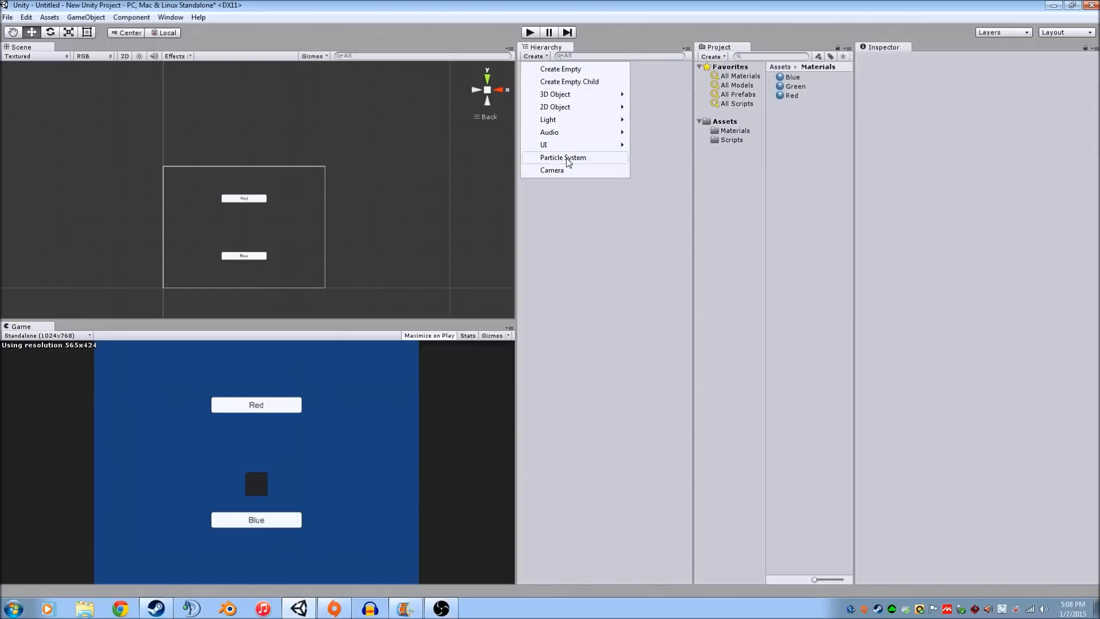
left_click(548, 119)
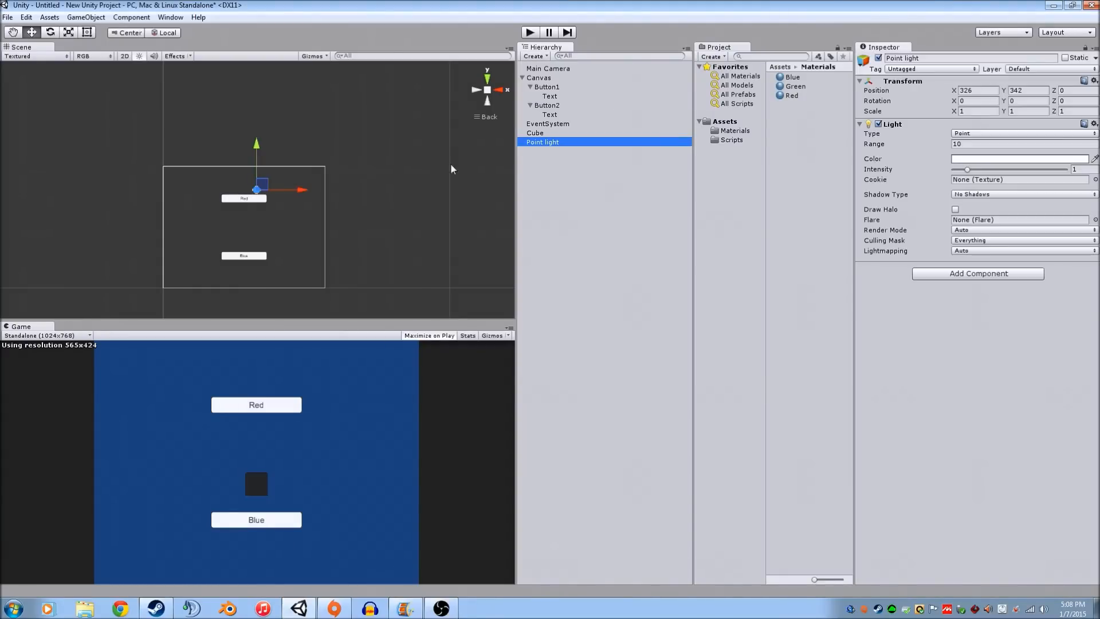
left_click_drag(255, 189, 163, 286)
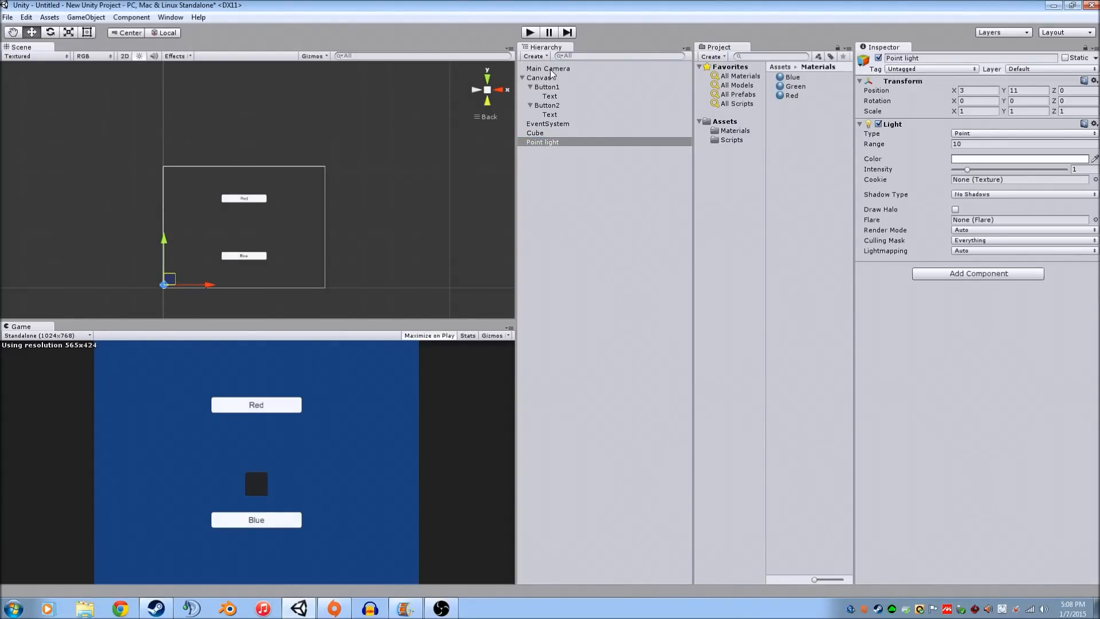
Set the Cube's Position Z to 10.
left_click(535, 133)
type("10")
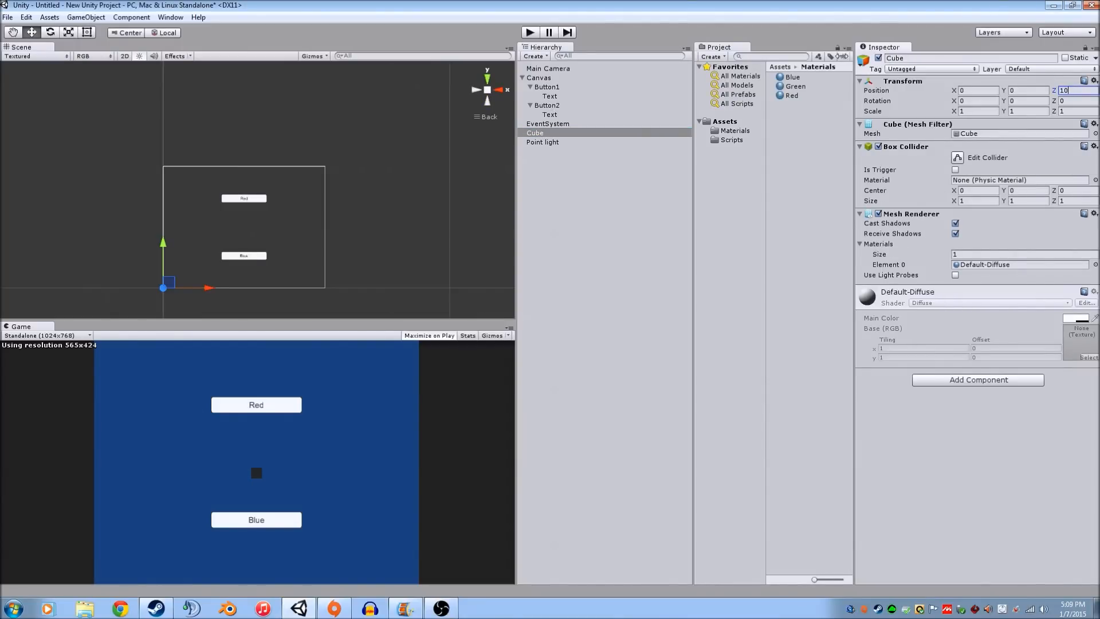
left_click(542, 142)
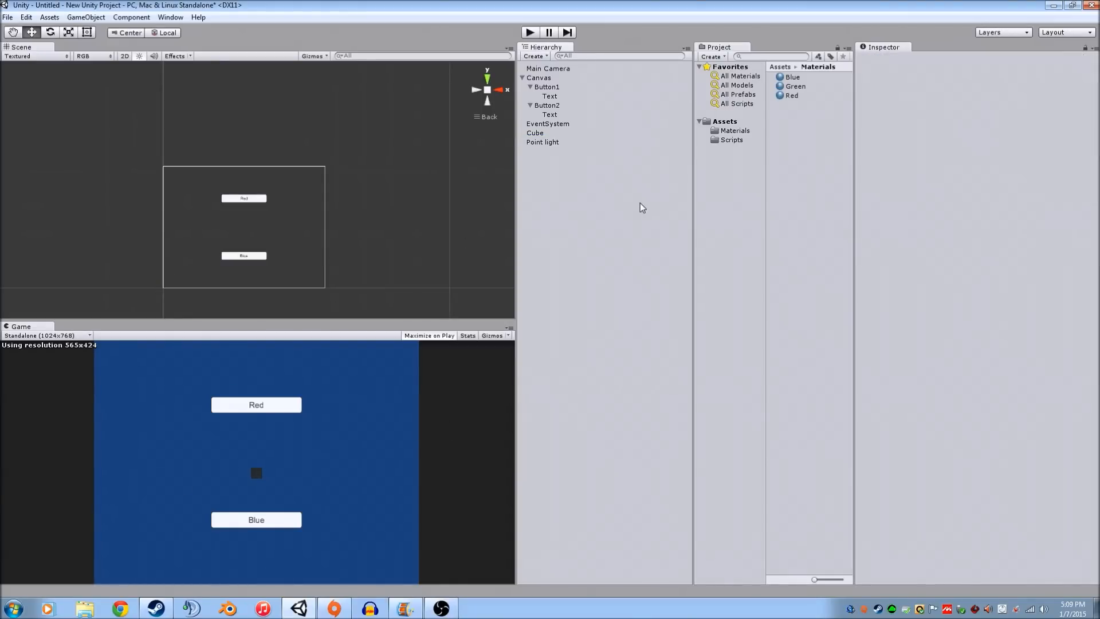
left_click(735, 130)
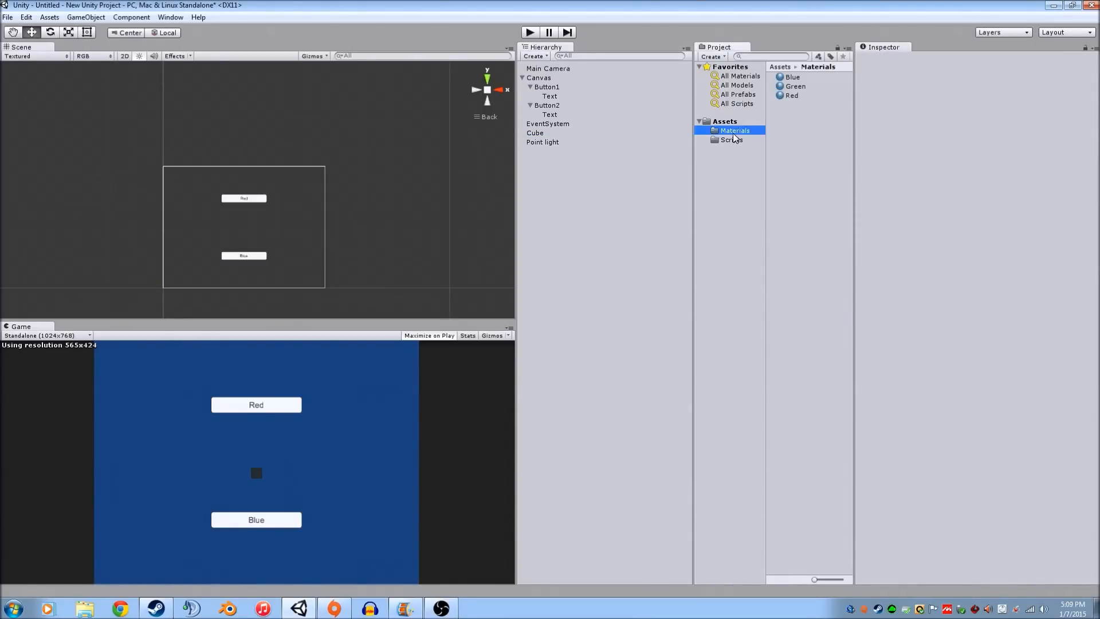
left_click(793, 77)
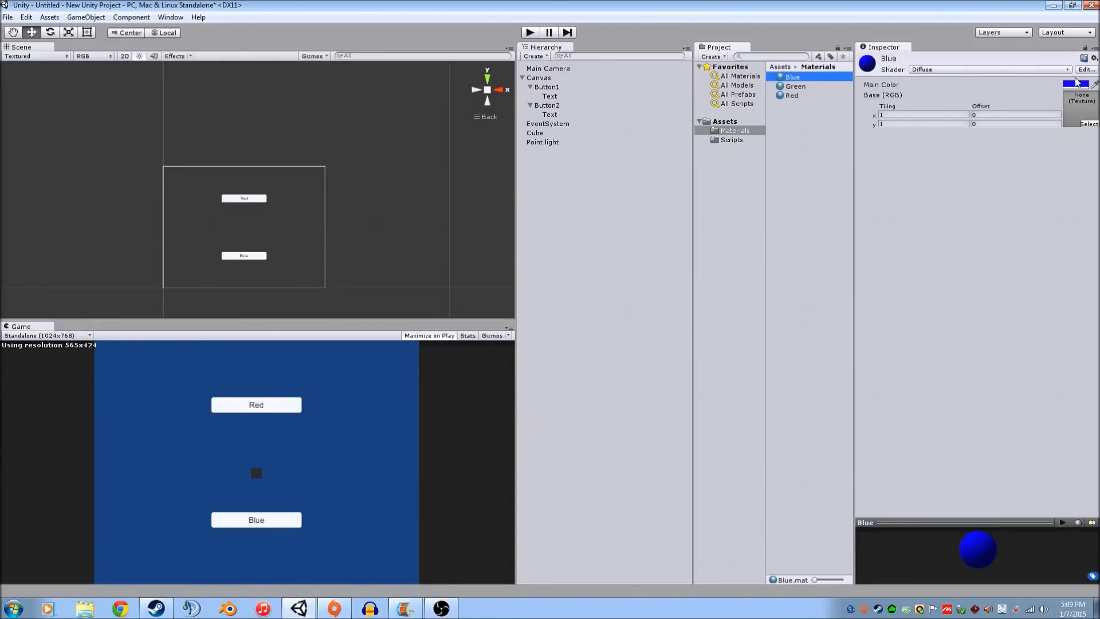
left_click(792, 95)
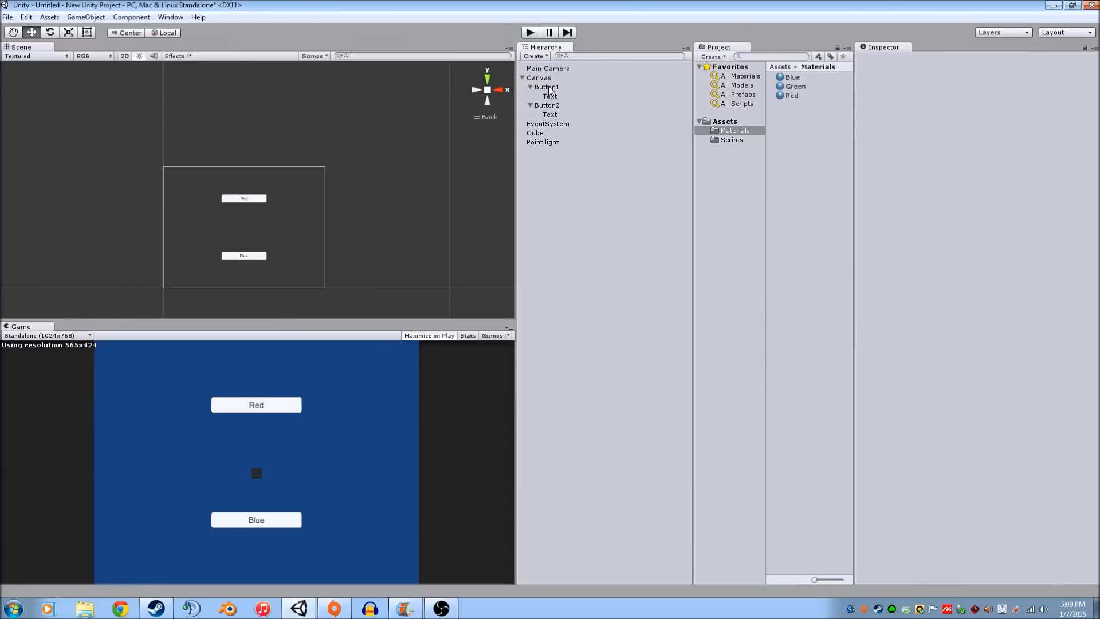
Point Button1's On Click entry at the Cube's MeshRenderer.material, then select Button2.
left_click(547, 87)
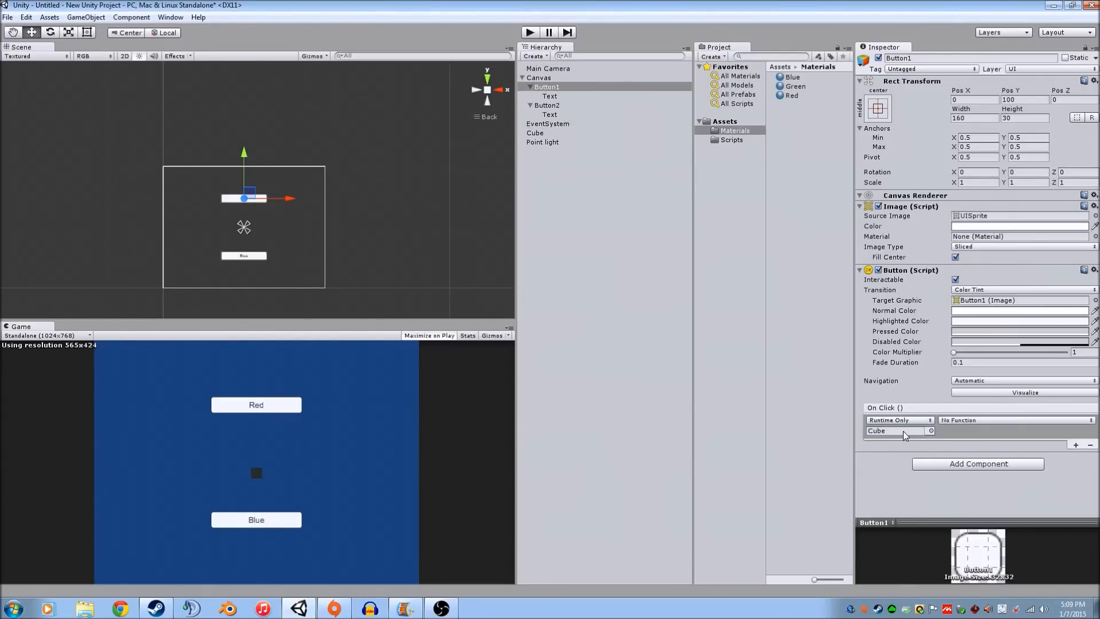
left_click(1014, 419)
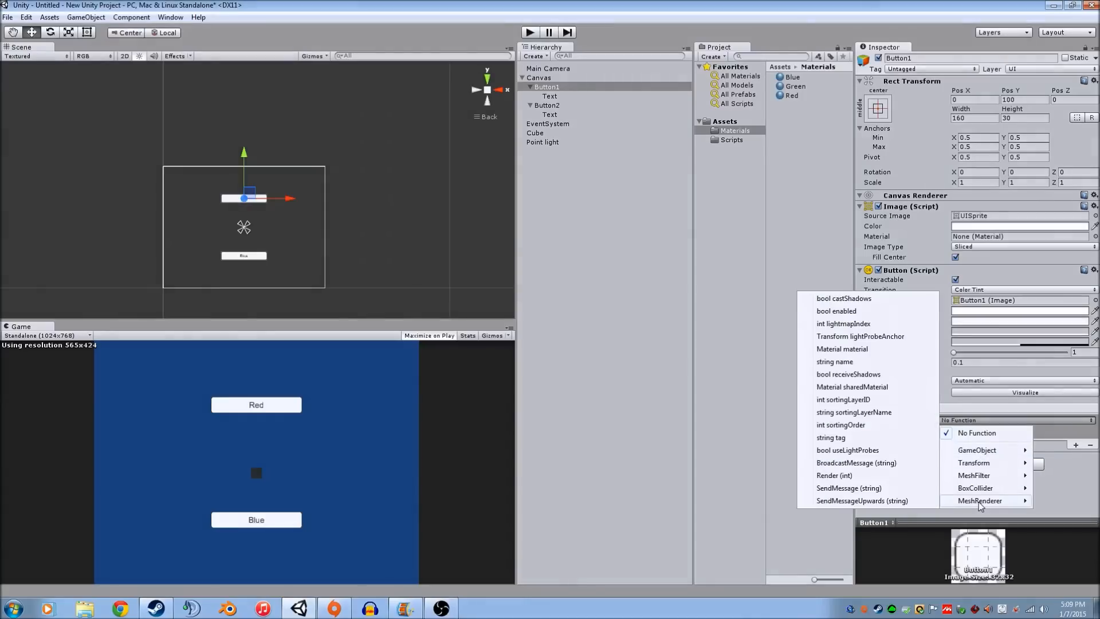
mouse_move(843, 348)
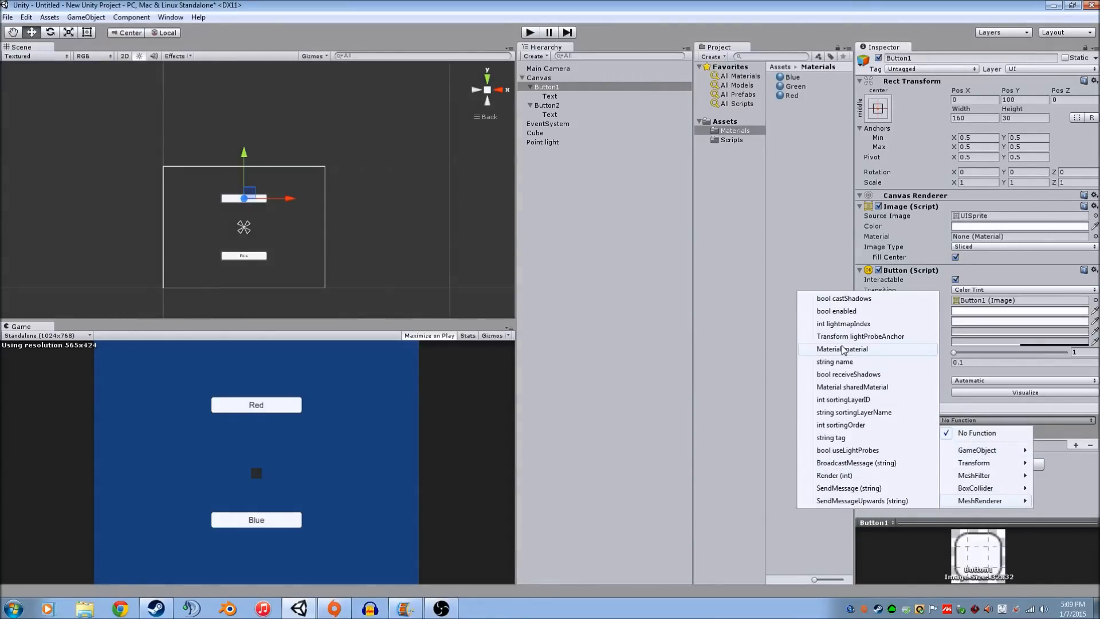
left_click(843, 349)
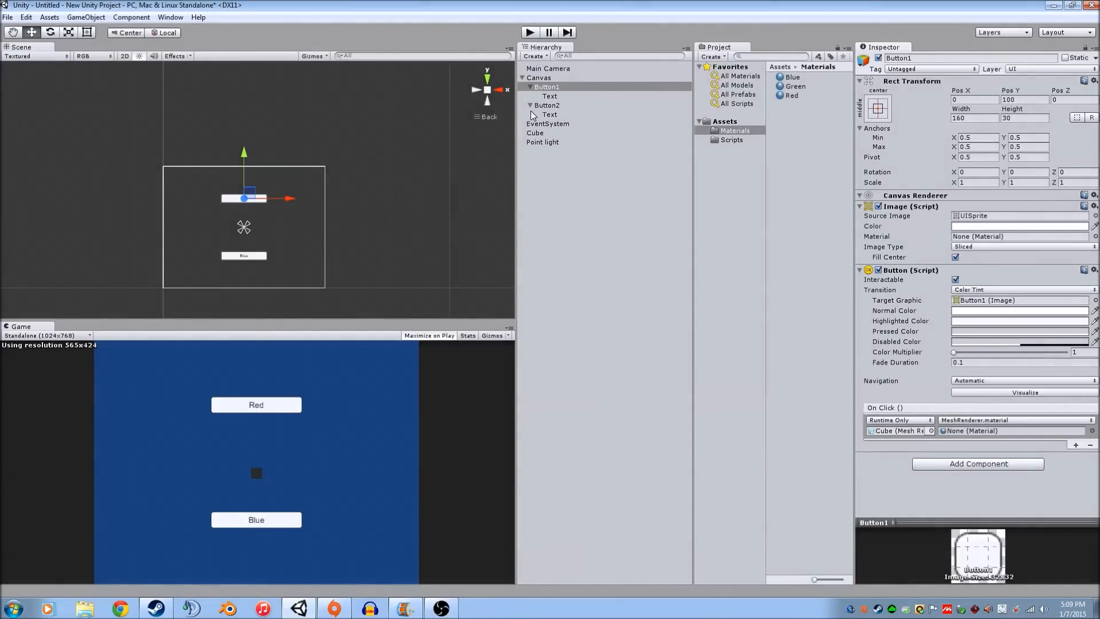
mouse_move(654, 120)
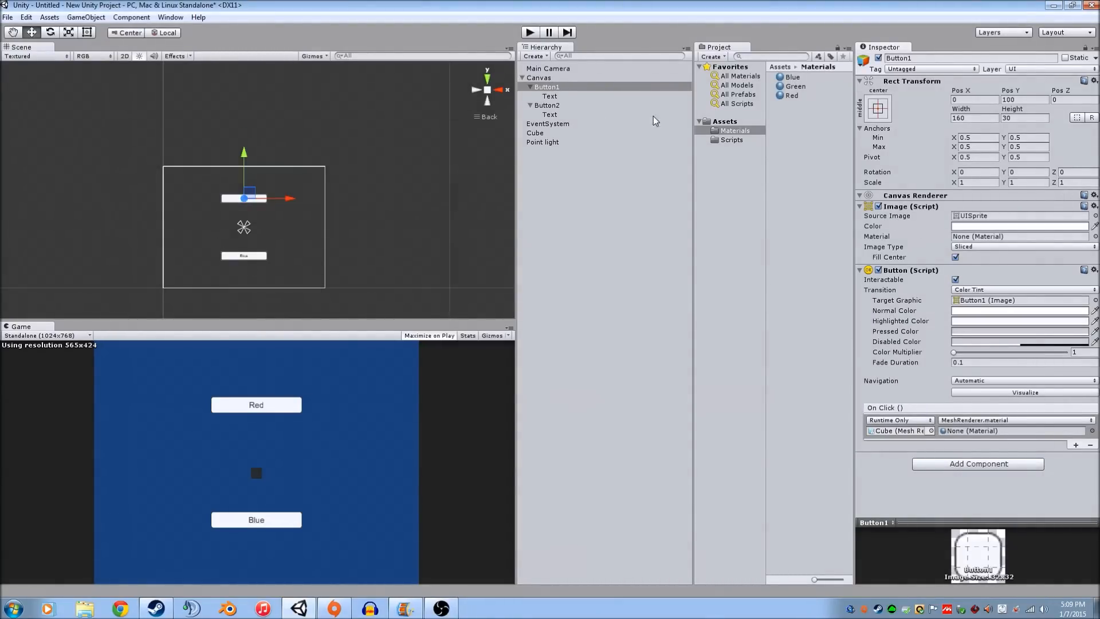
left_click(1011, 431)
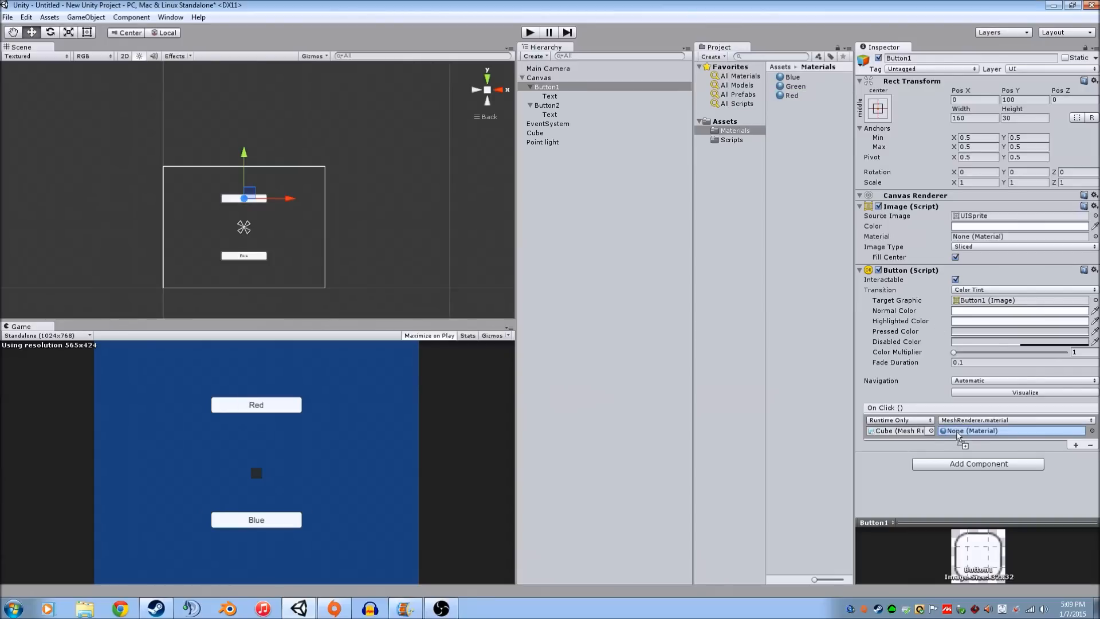
left_click(548, 104)
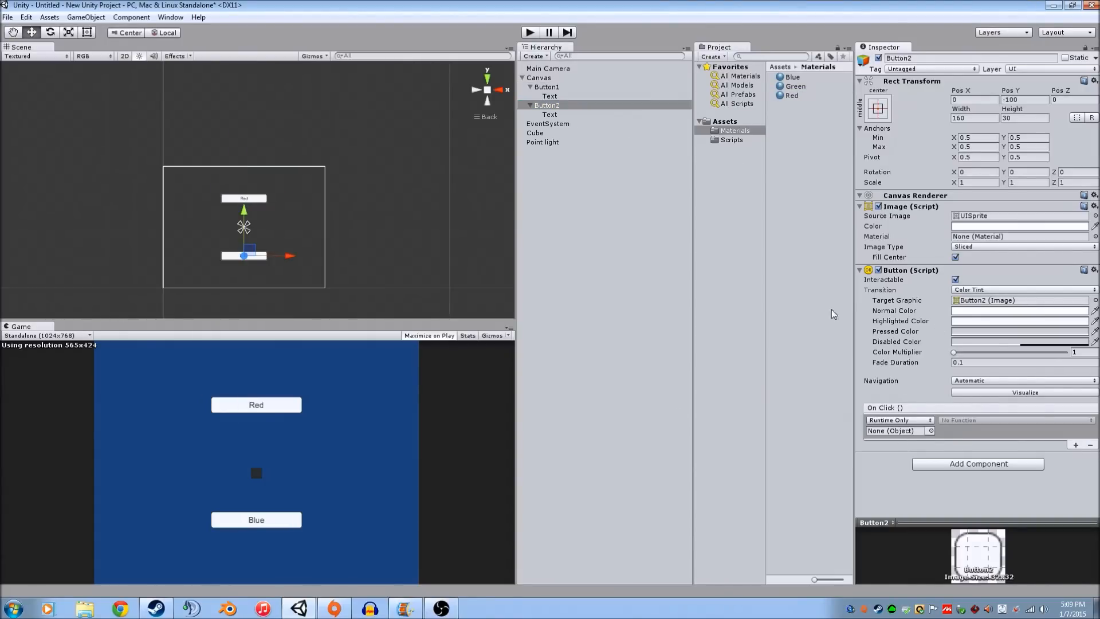
Point Button2's On Click entry at the Cube's MeshRenderer.material.
left_click(895, 430)
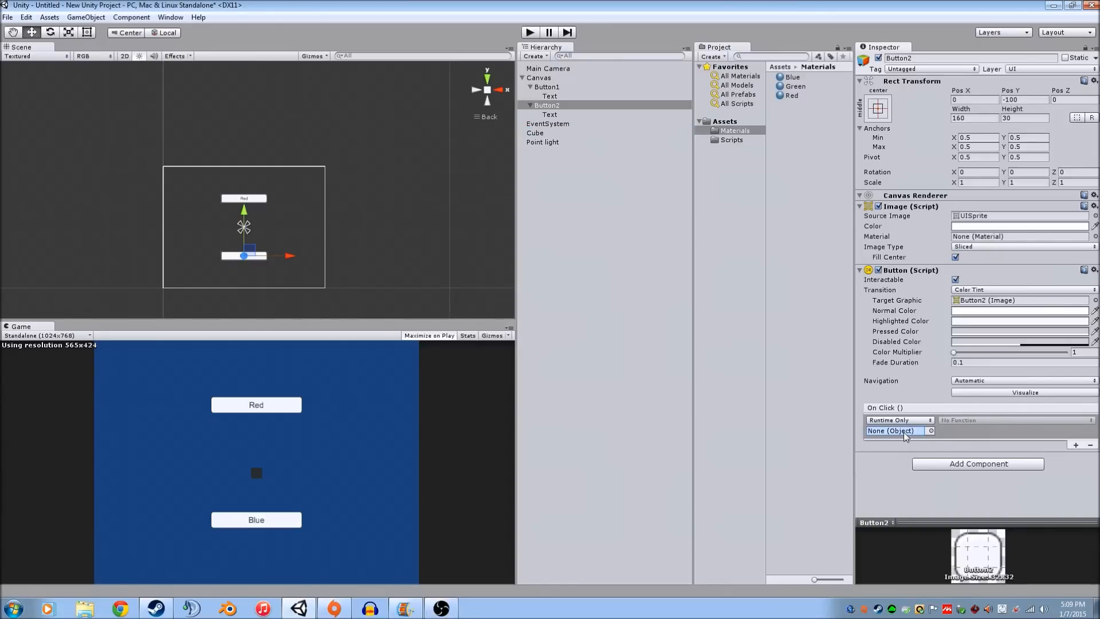
left_click(1014, 420)
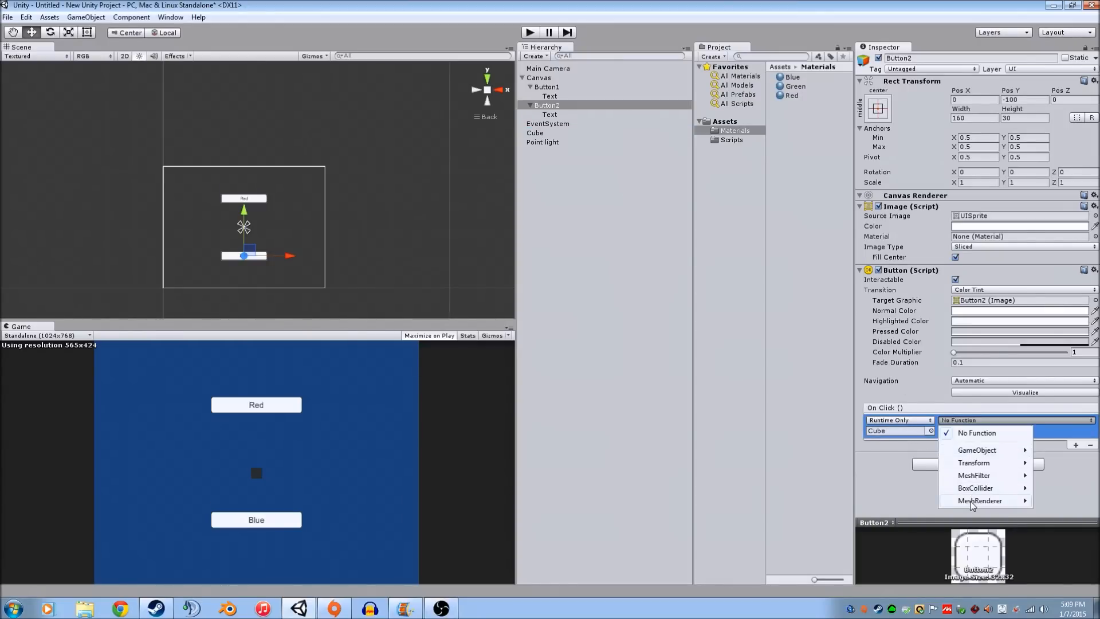
left_click(979, 501)
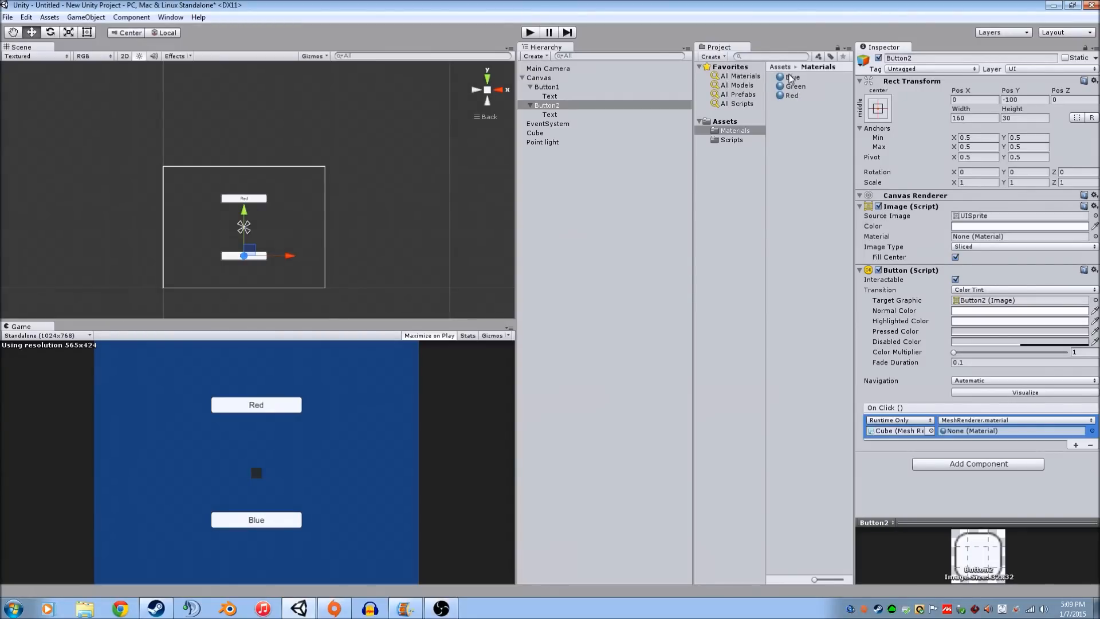
Set the Main Camera background to black and enter play mode.
left_click(793, 77)
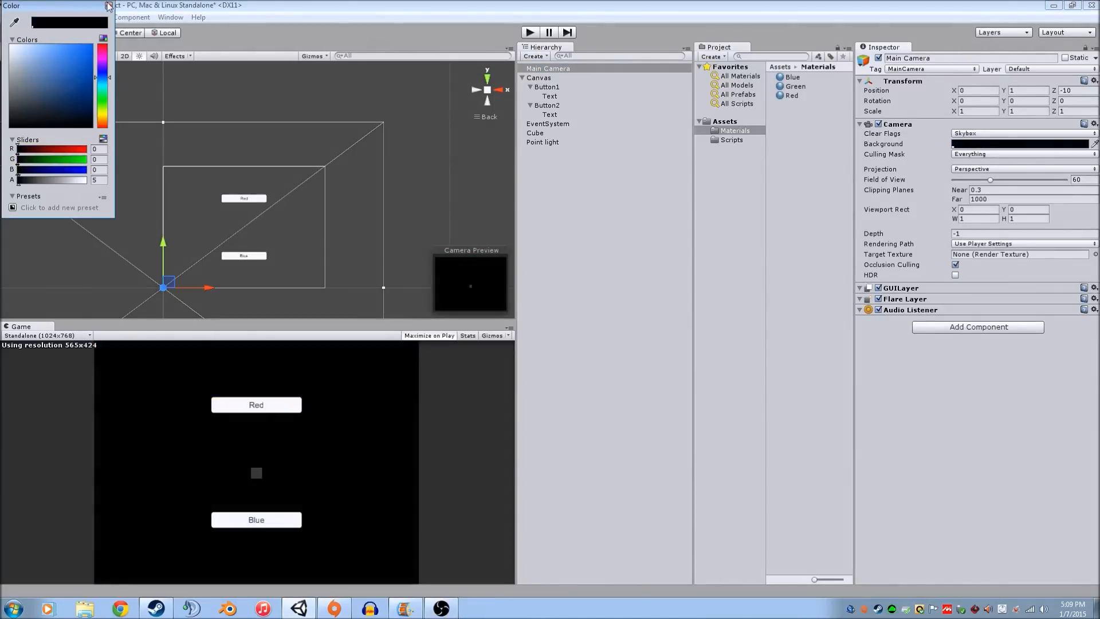
left_click(108, 6)
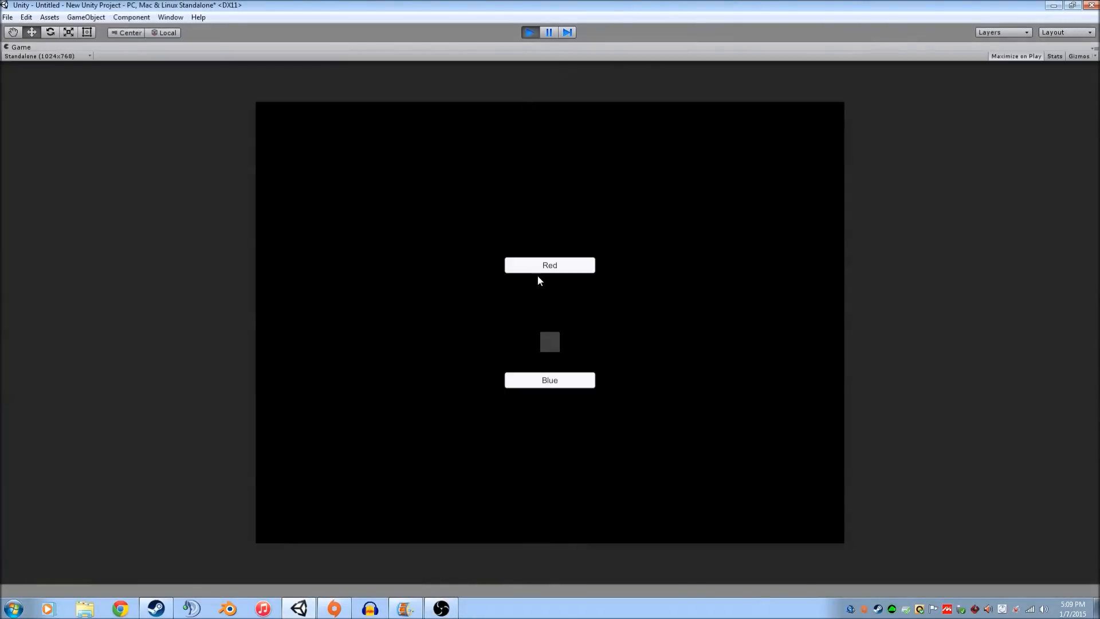
Click Red to turn the cube red, then Blue to turn it blue.
left_click(549, 379)
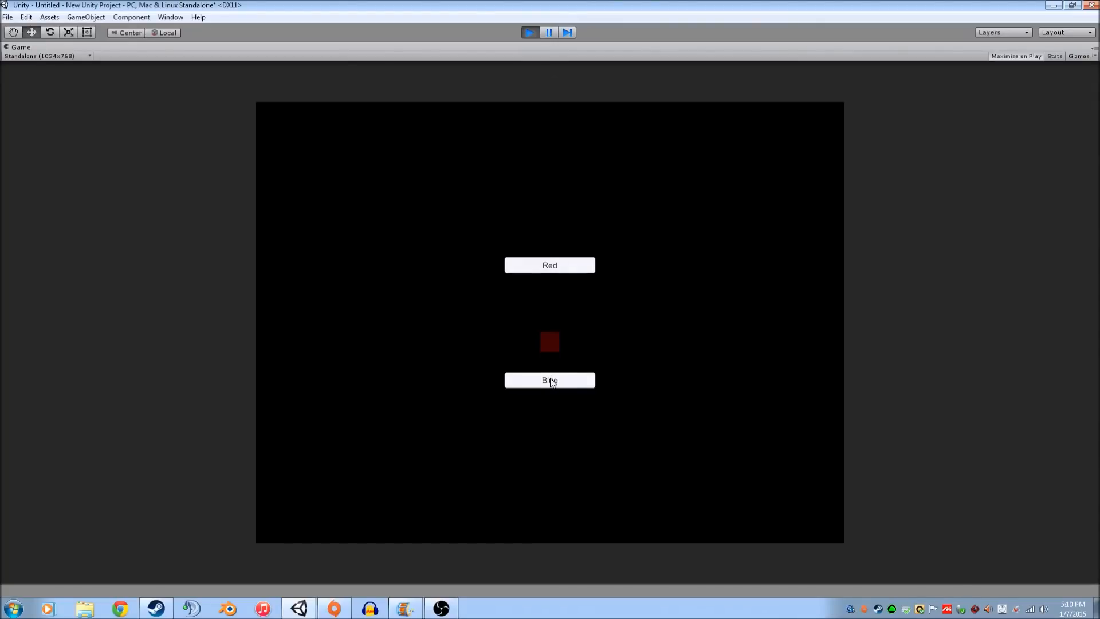
left_click(549, 379)
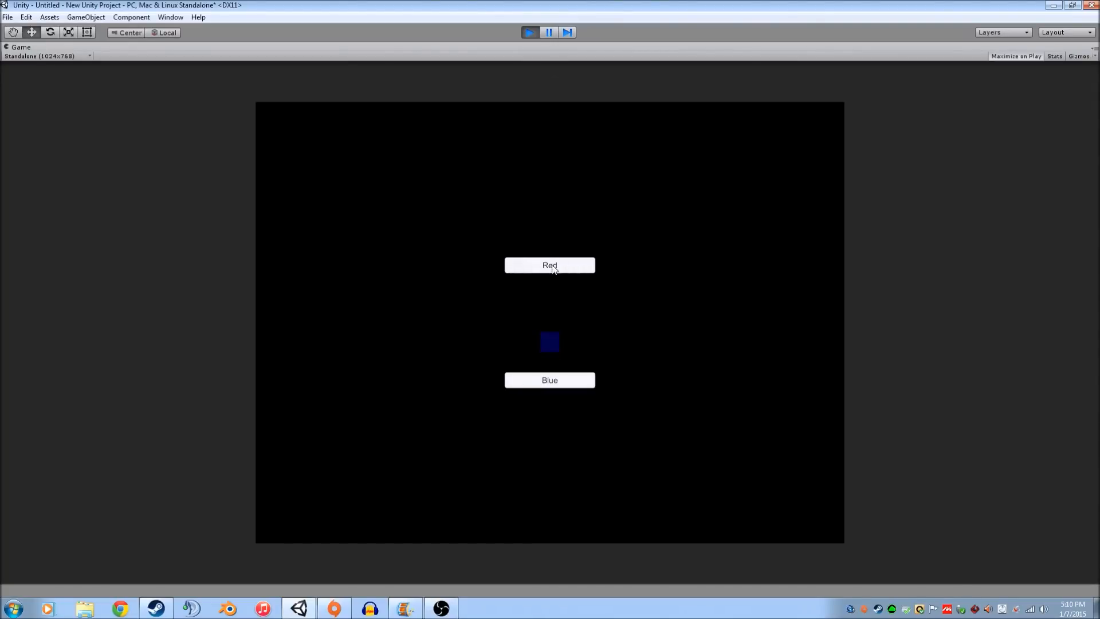